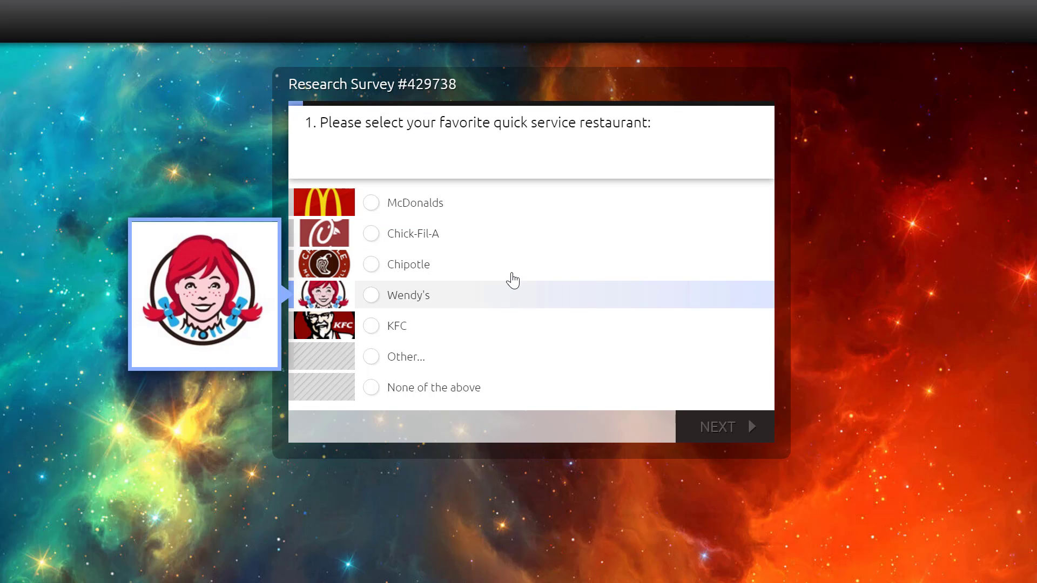
Pick Chipotle, explain loving its food taste and ingredient quality, and rate taste four stars
click(370, 264)
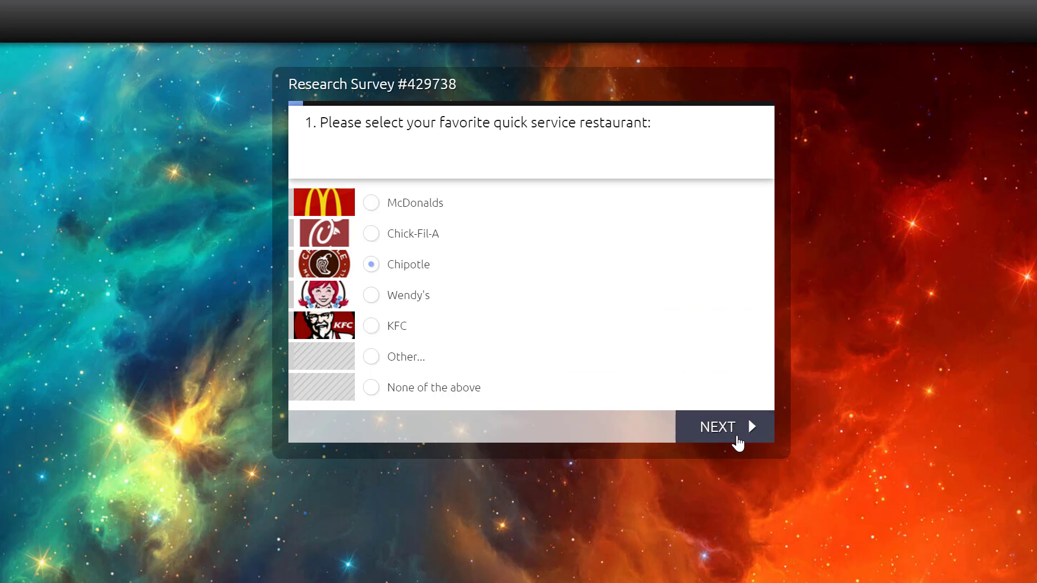
click(724, 426)
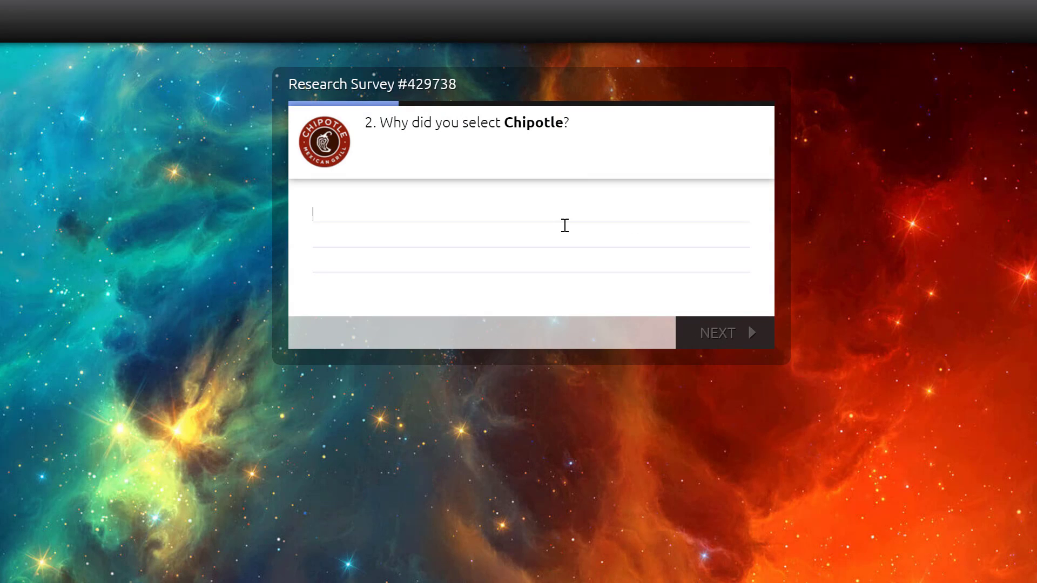
text(My family and I love t)
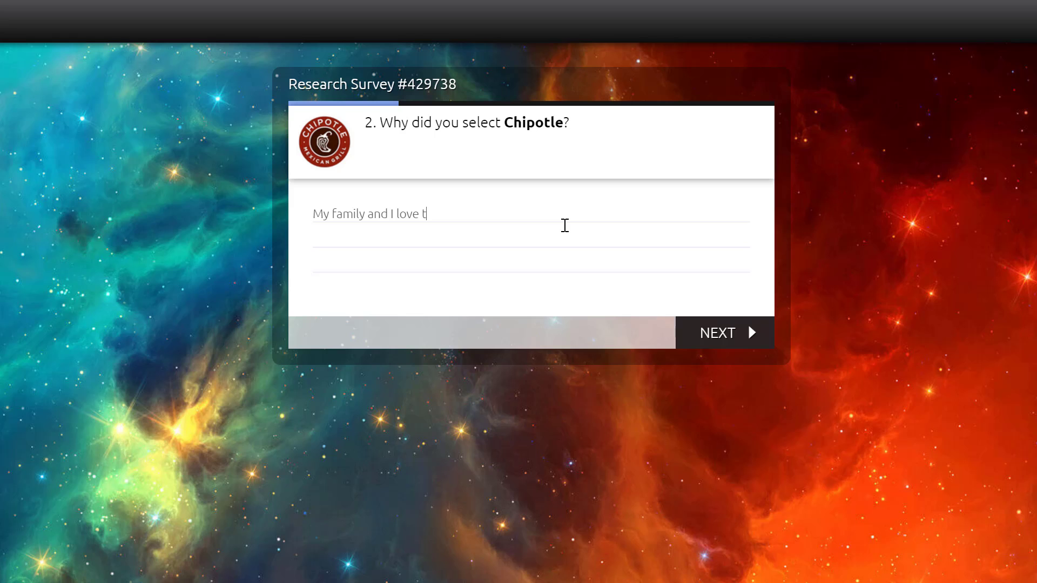
text(he food taste and quality of their ing)
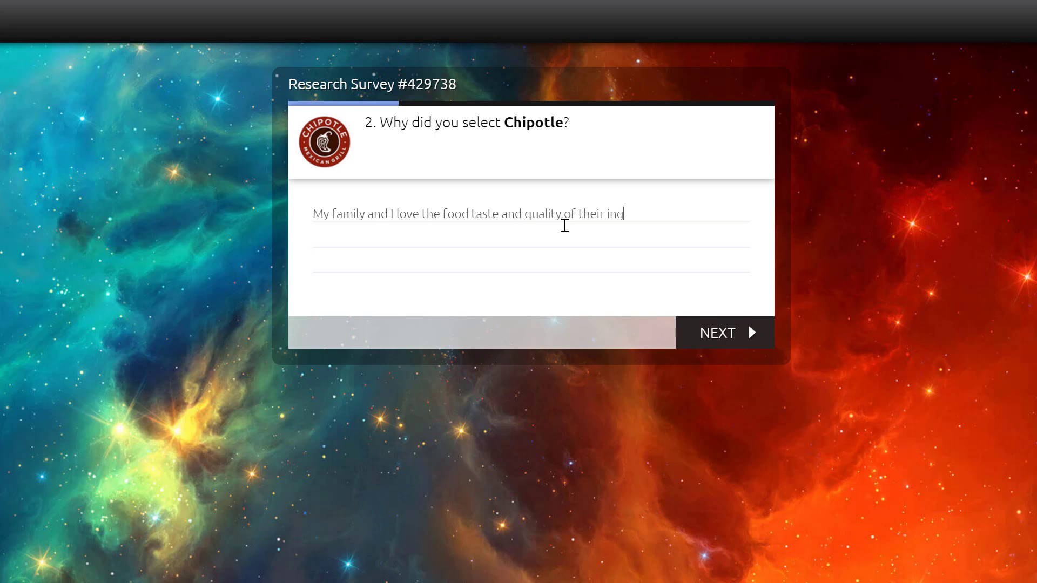
click(723, 332)
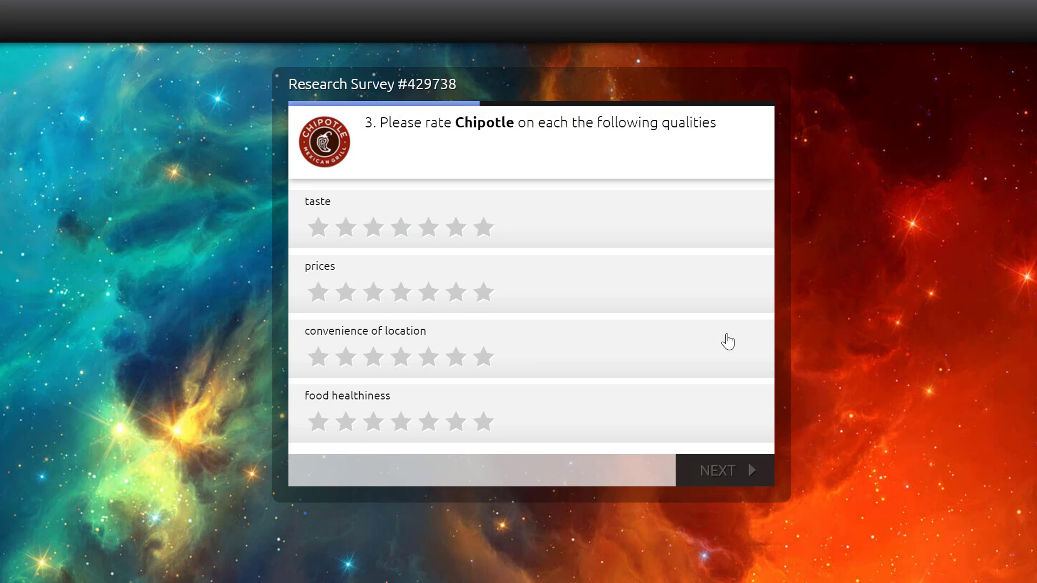
click(401, 228)
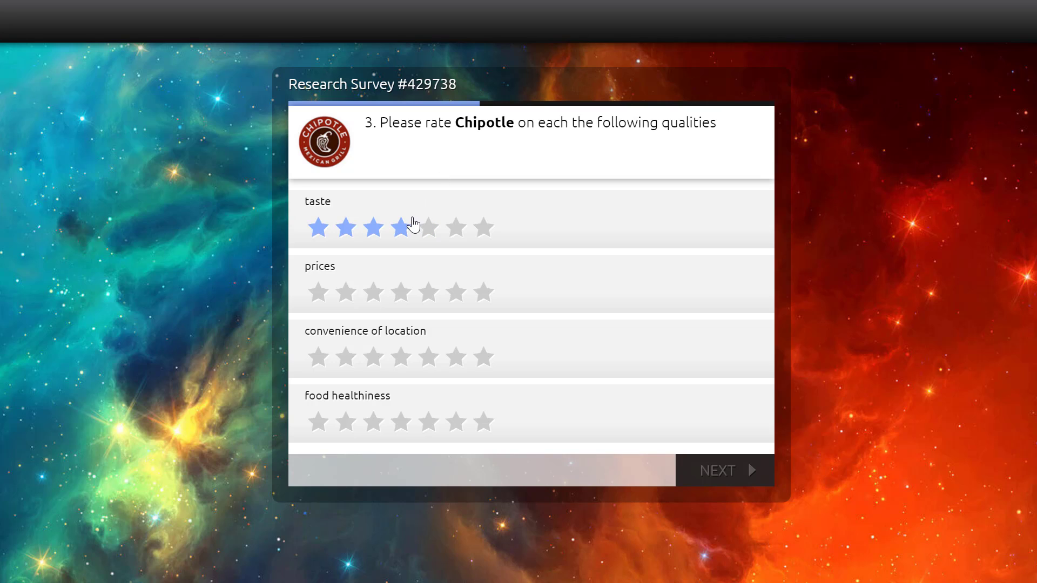
click(428, 358)
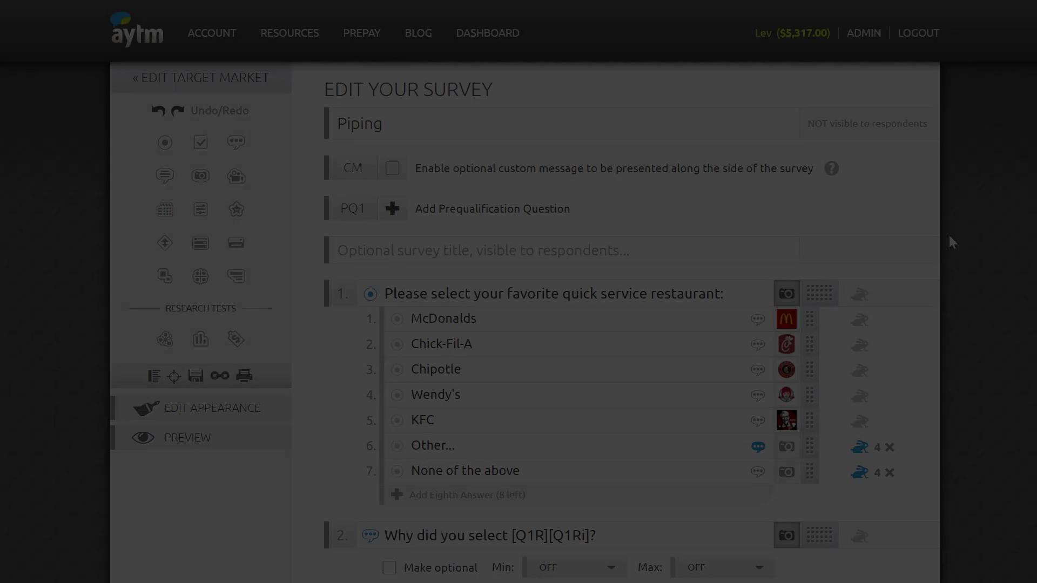
Scroll down through the Piping survey editor
scroll(down, 3)
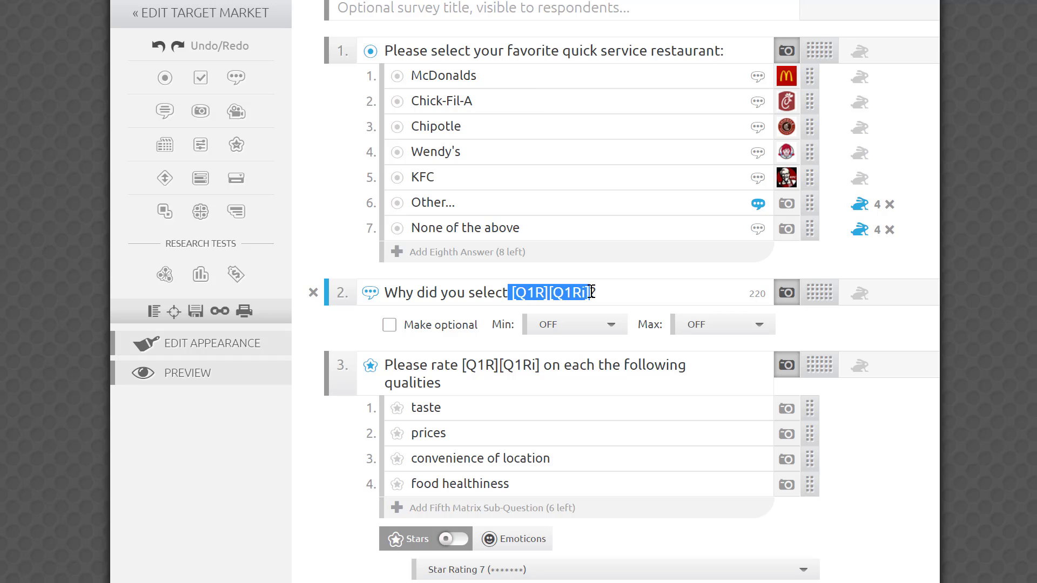
scroll(down, 3)
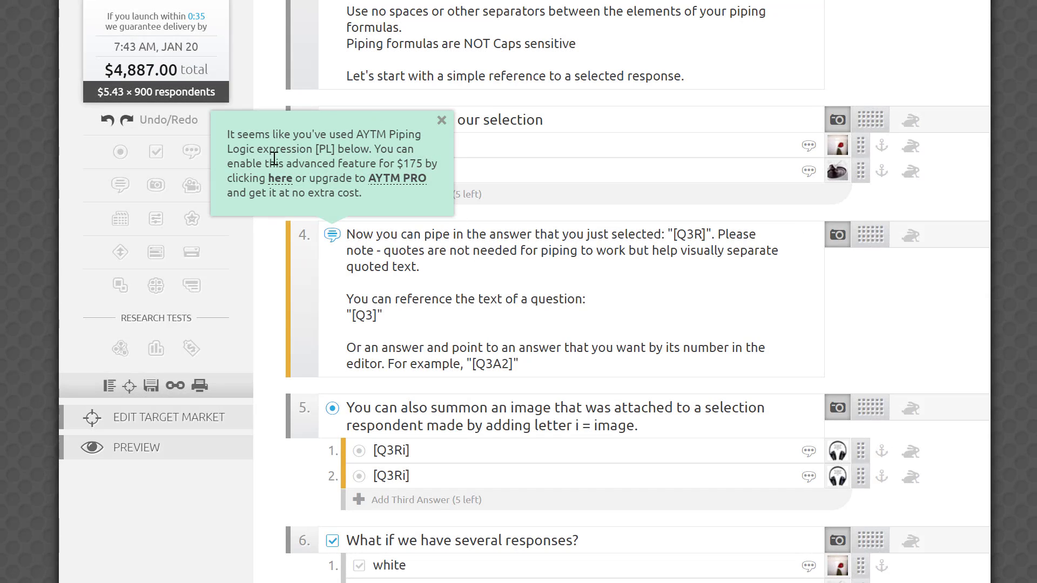
mouse_move(282, 186)
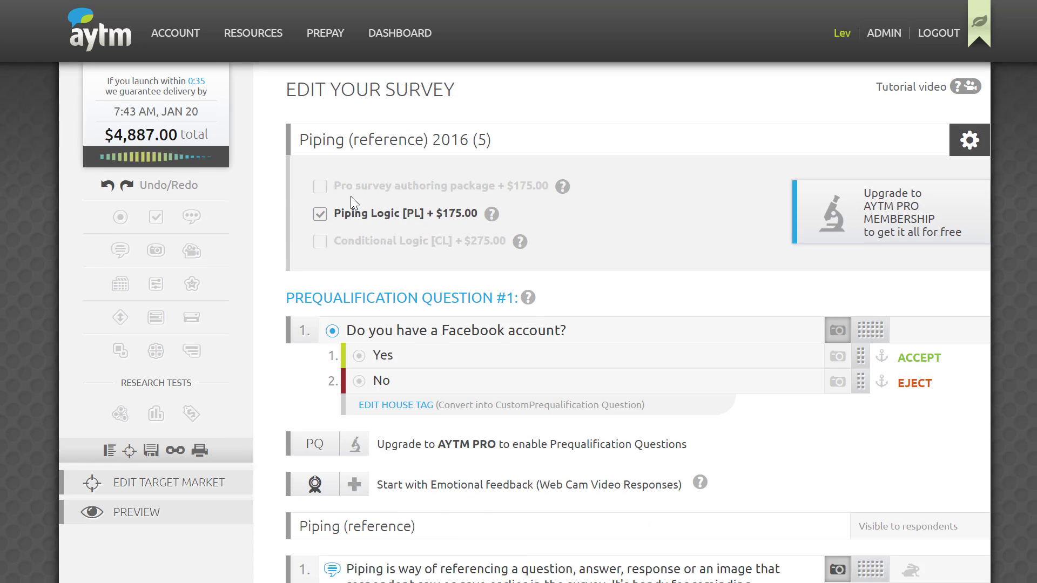
Scroll past the piping reference notes toward question 4
scroll(down, 3)
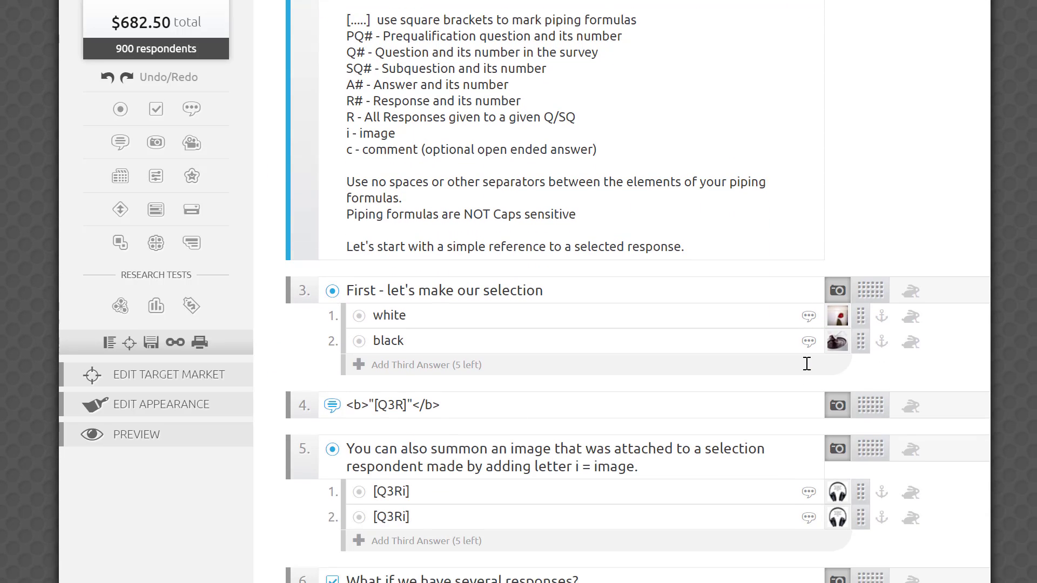
Scroll to question 4 and start editing its piped text box
scroll(down, 3)
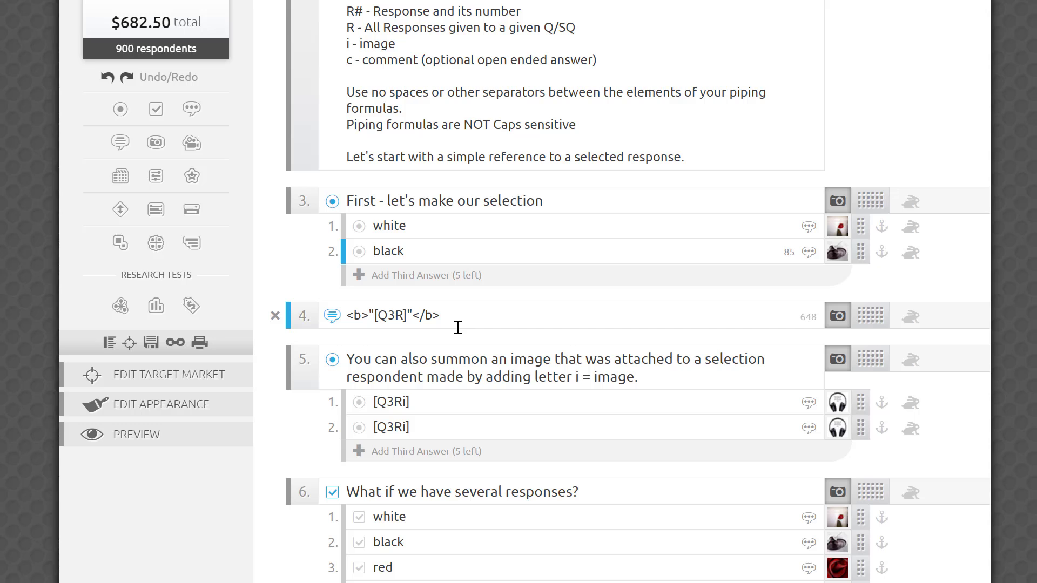
double_click(390, 316)
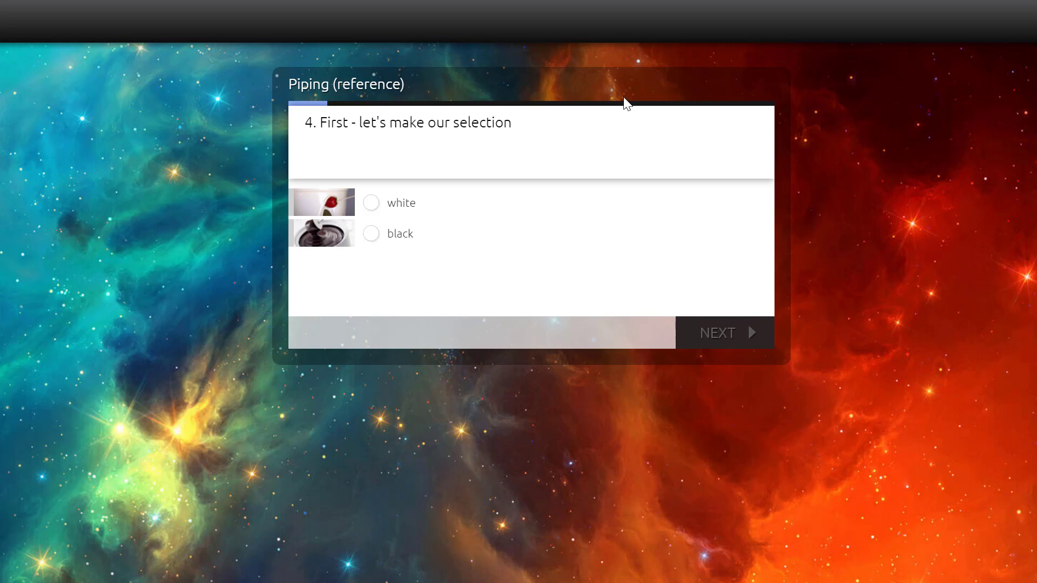
Choose black, see it piped onward, then highlight question 3's piped wording
click(370, 234)
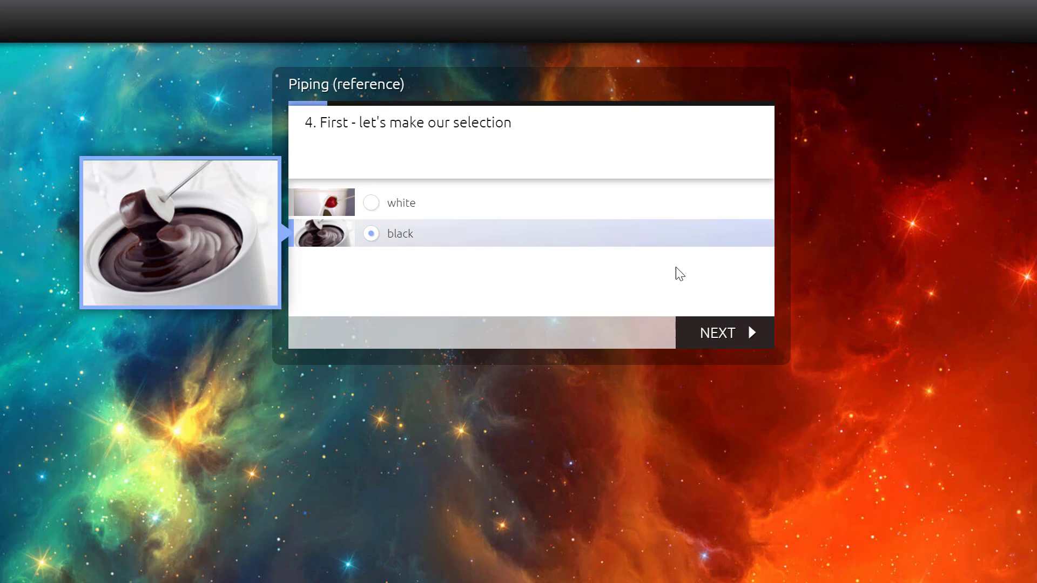
click(725, 332)
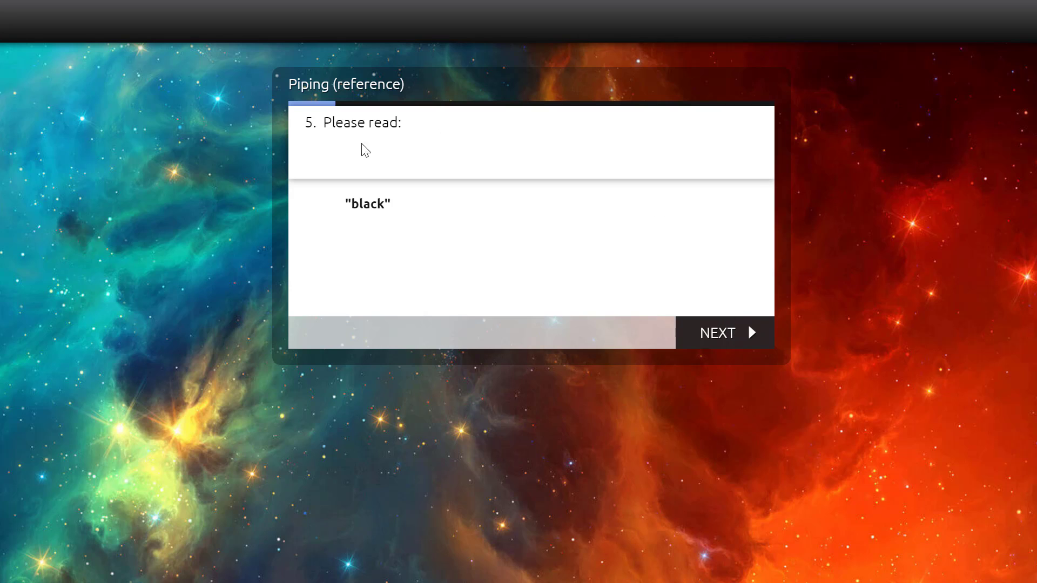
mouse_move(63, 132)
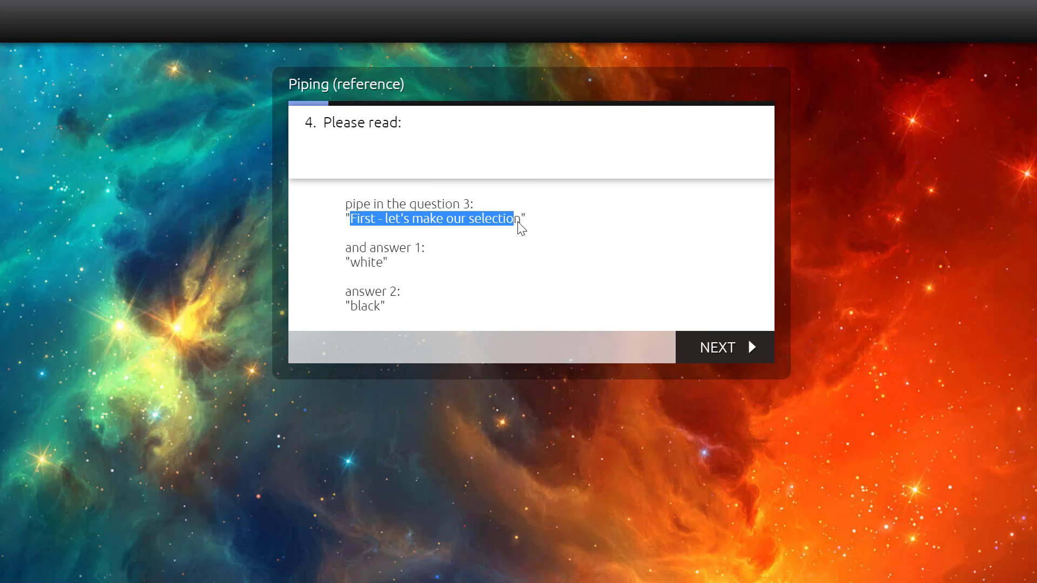
double_click(364, 263)
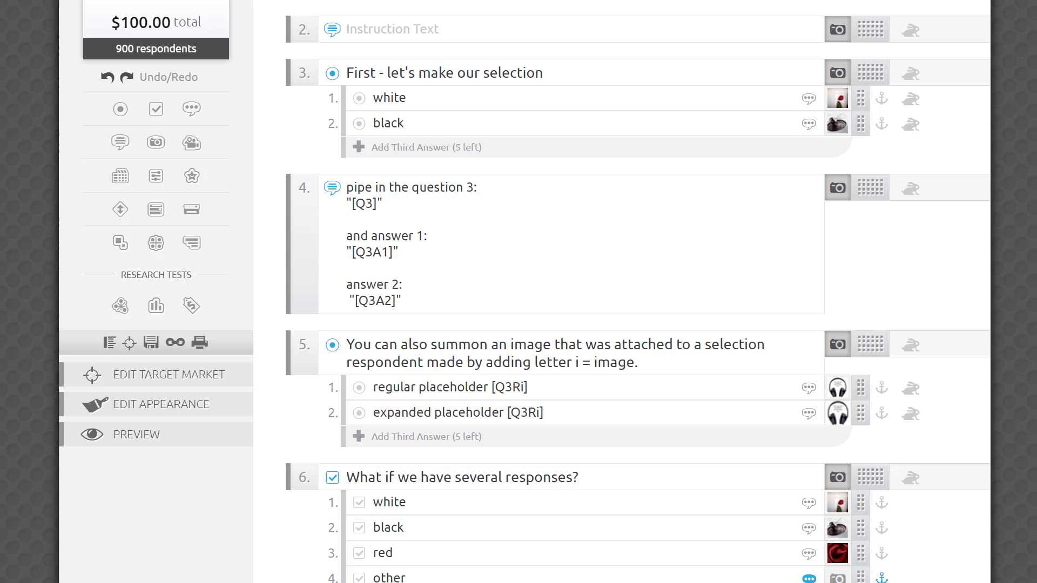
mouse_move(679, 60)
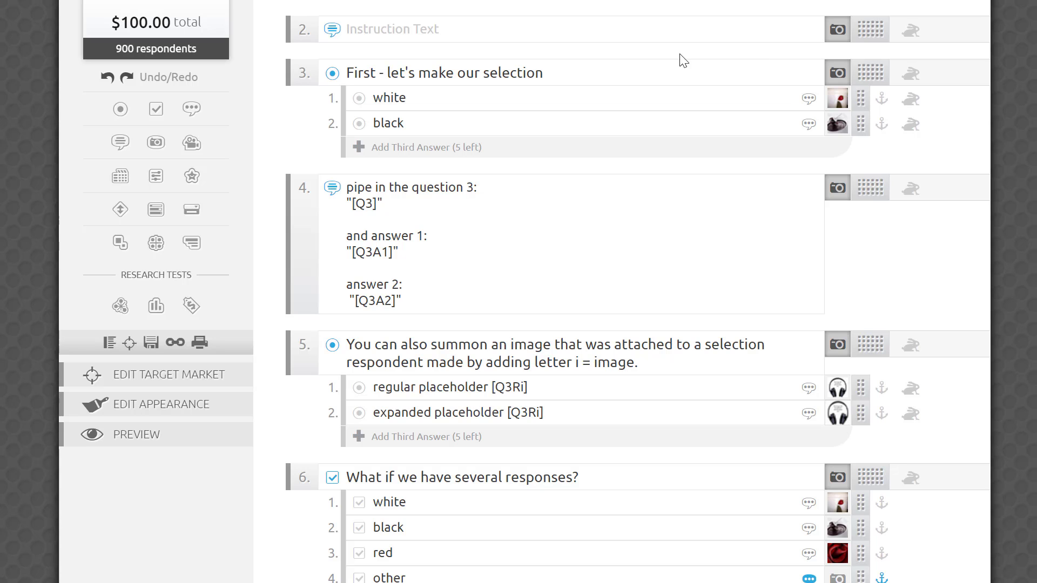
click(383, 204)
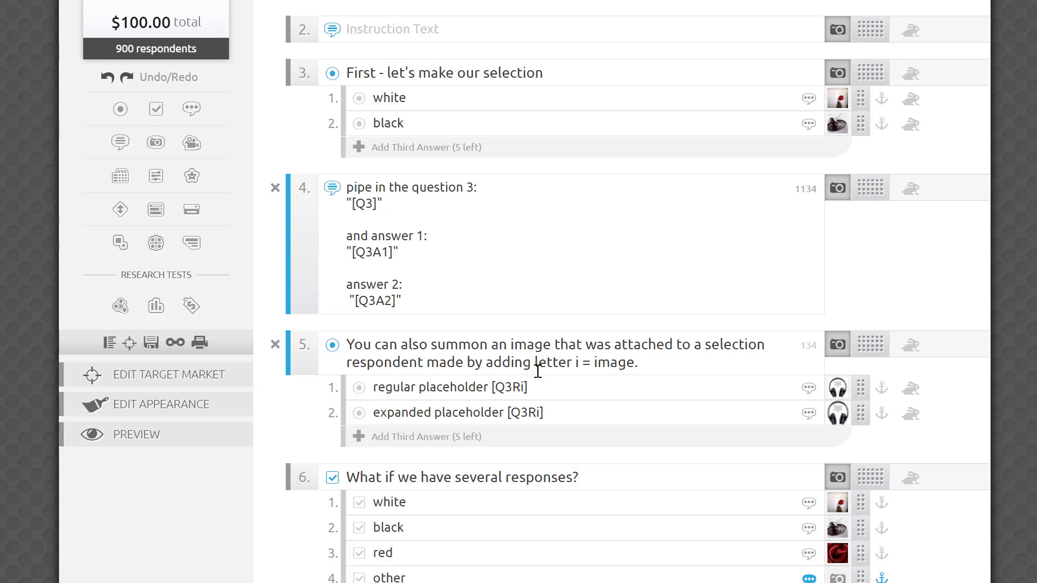
double_click(509, 387)
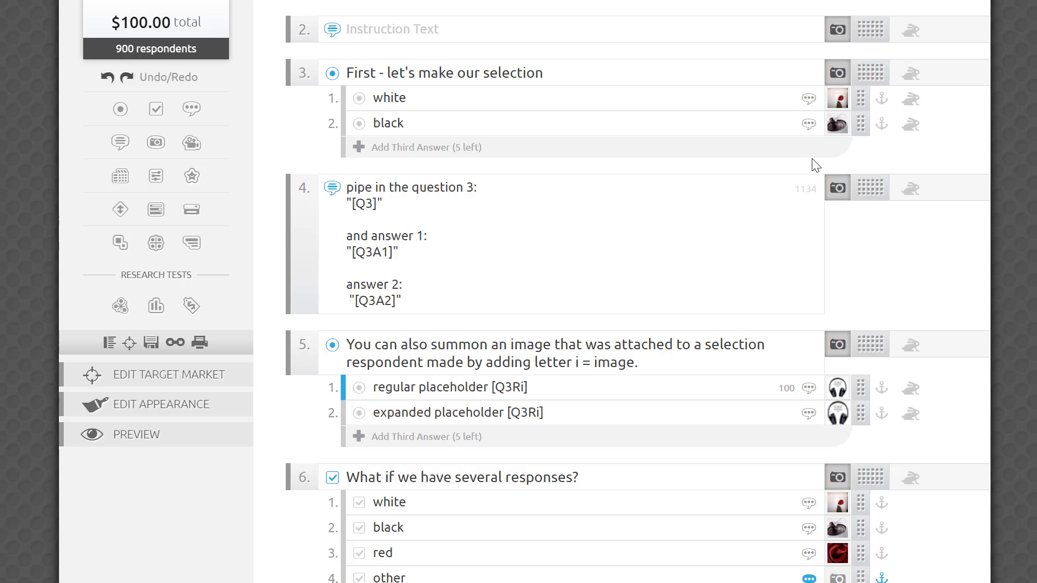
mouse_move(837, 125)
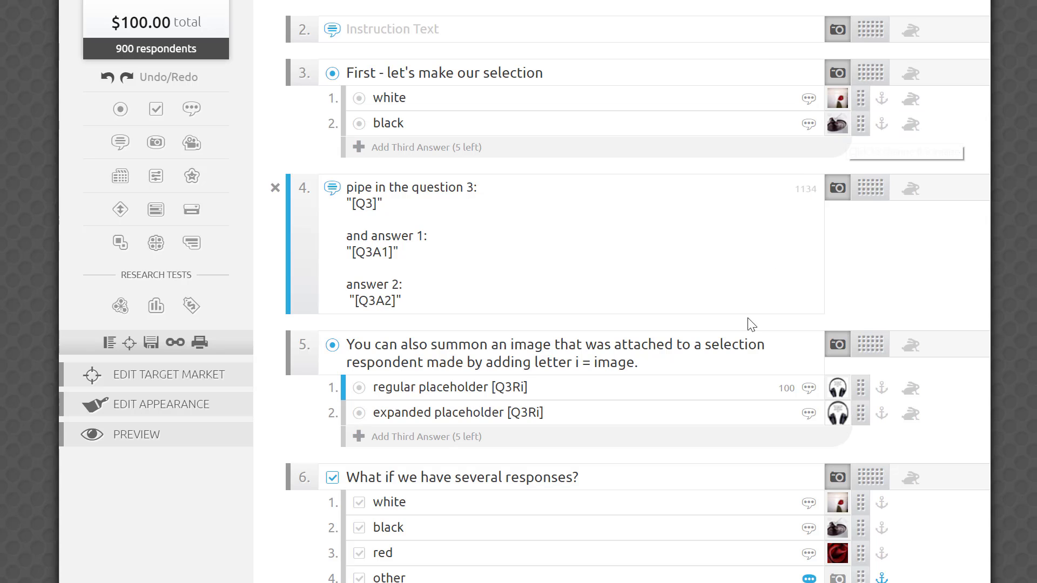
mouse_move(837, 388)
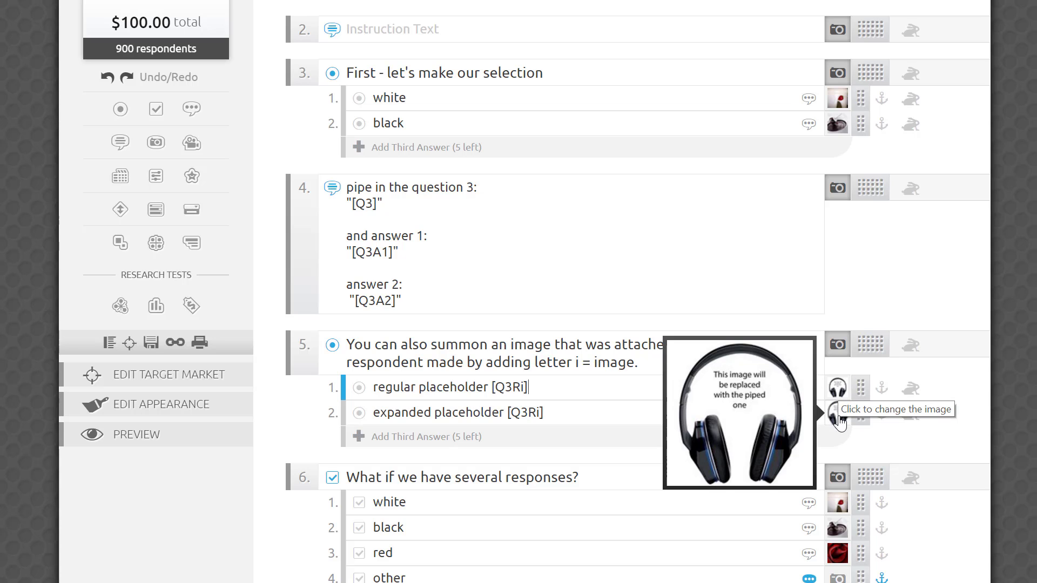
mouse_move(937, 501)
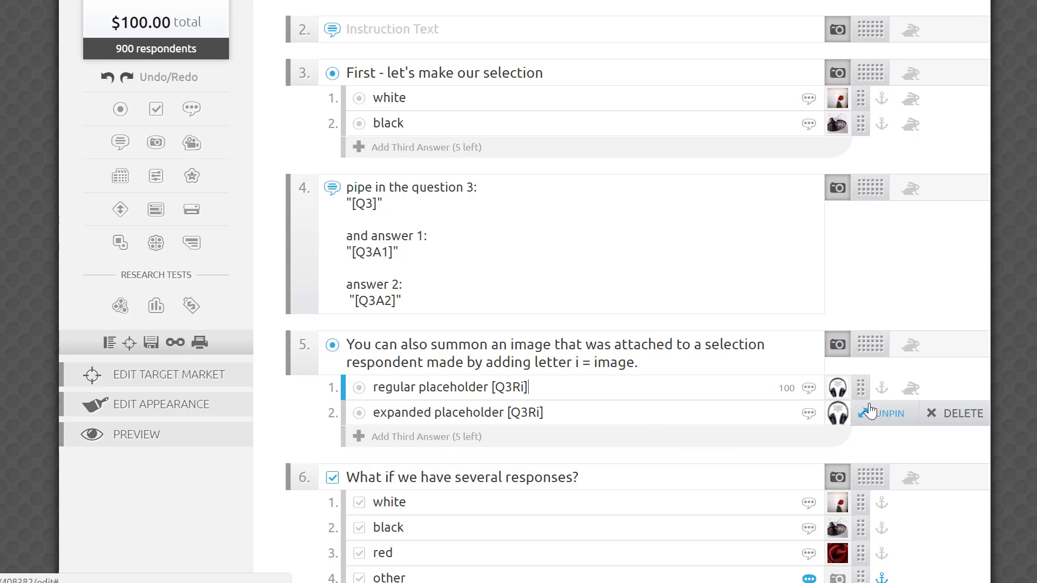
Unpin question 5's expanded placeholder answer
click(864, 413)
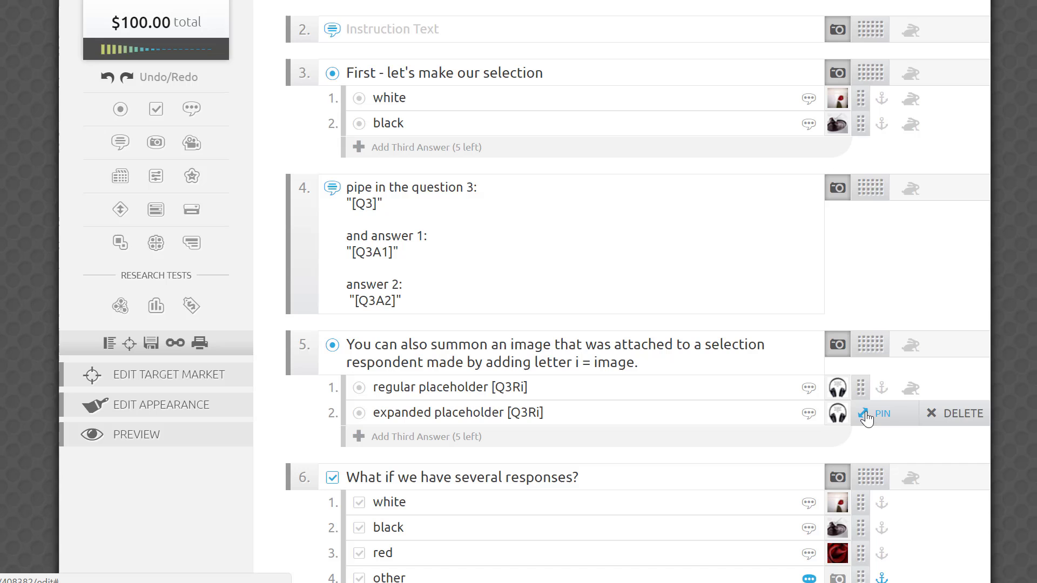
click(873, 414)
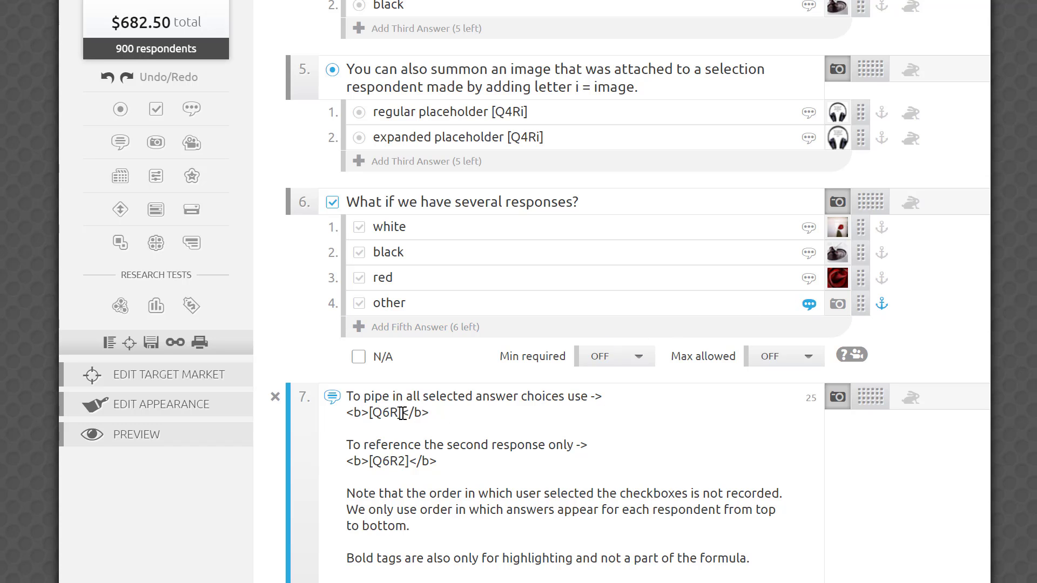
Highlight the [Q6R] formula in question 7, then launch the respondent preview
double_click(389, 413)
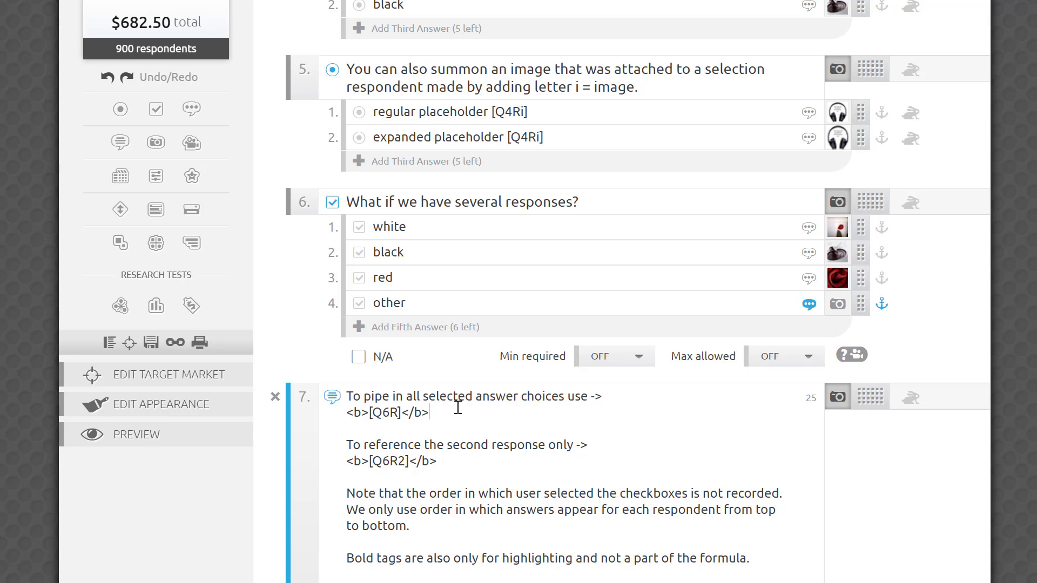
mouse_move(402, 473)
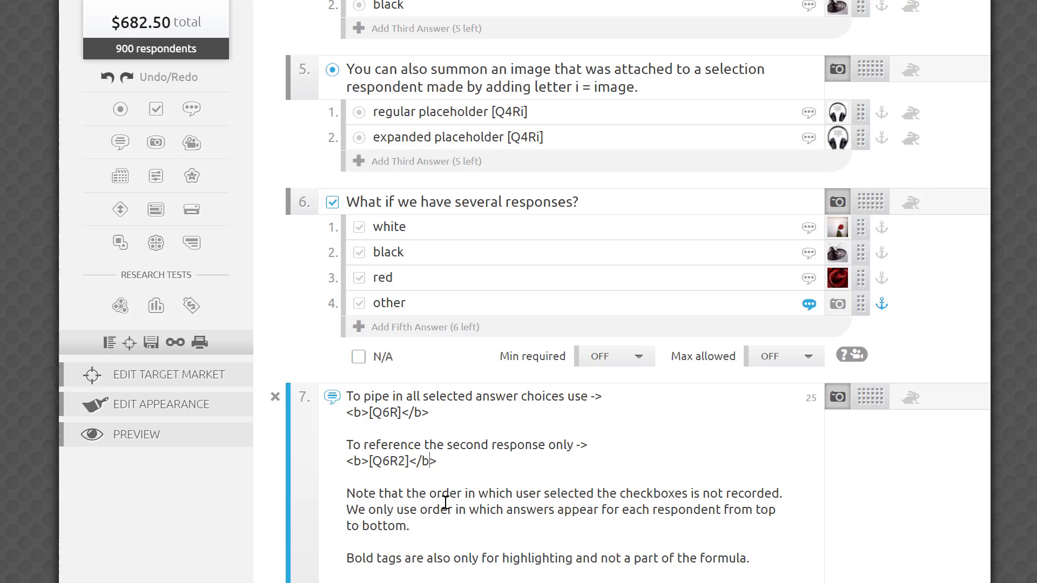
mouse_move(446, 469)
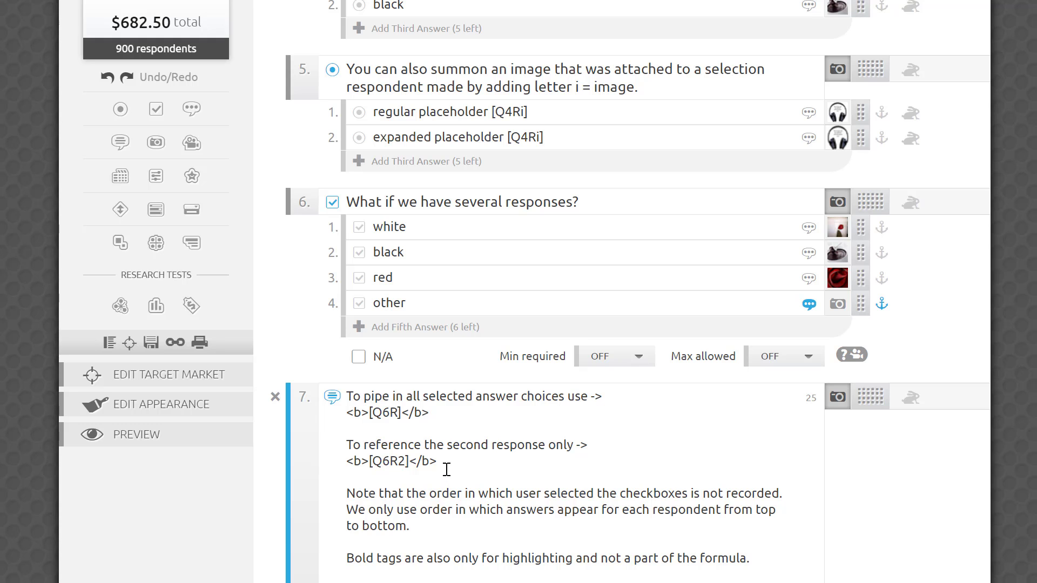
click(136, 435)
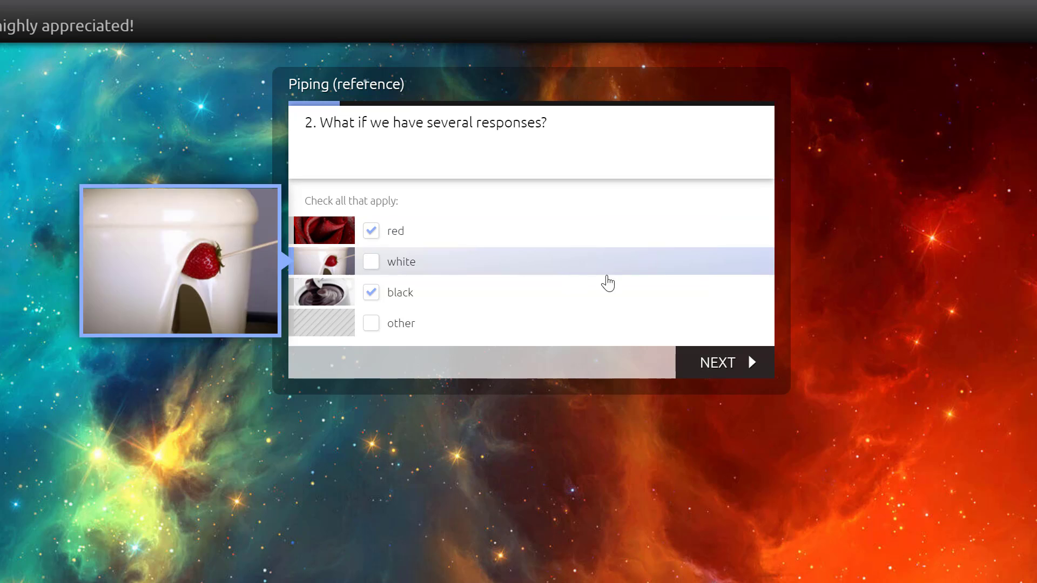
Submit red and black to reach the page with the piped instruction
click(717, 362)
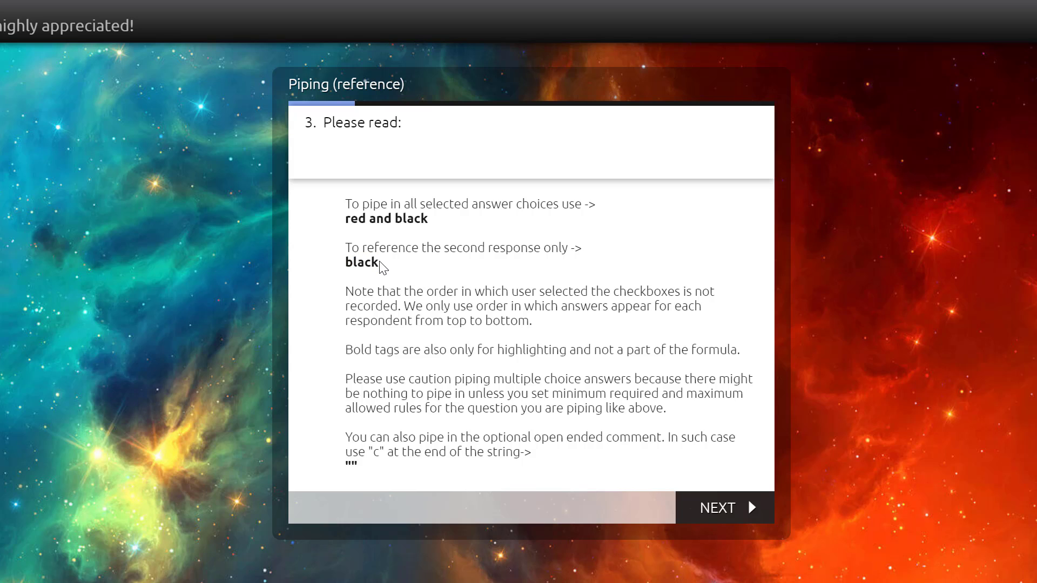
mouse_move(710, 226)
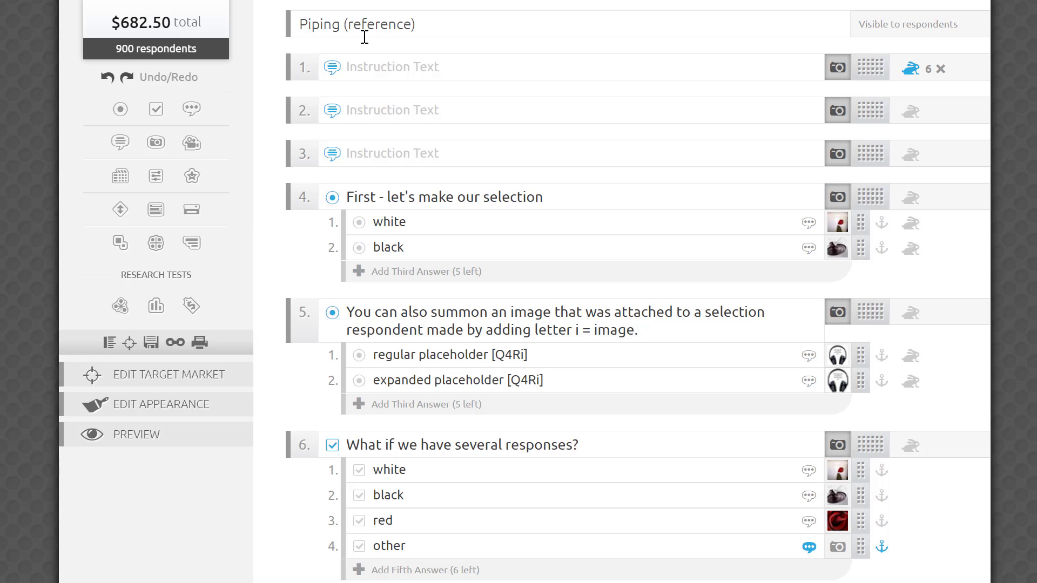
Set question 6's minimum required selections to 2
scroll(down, 3)
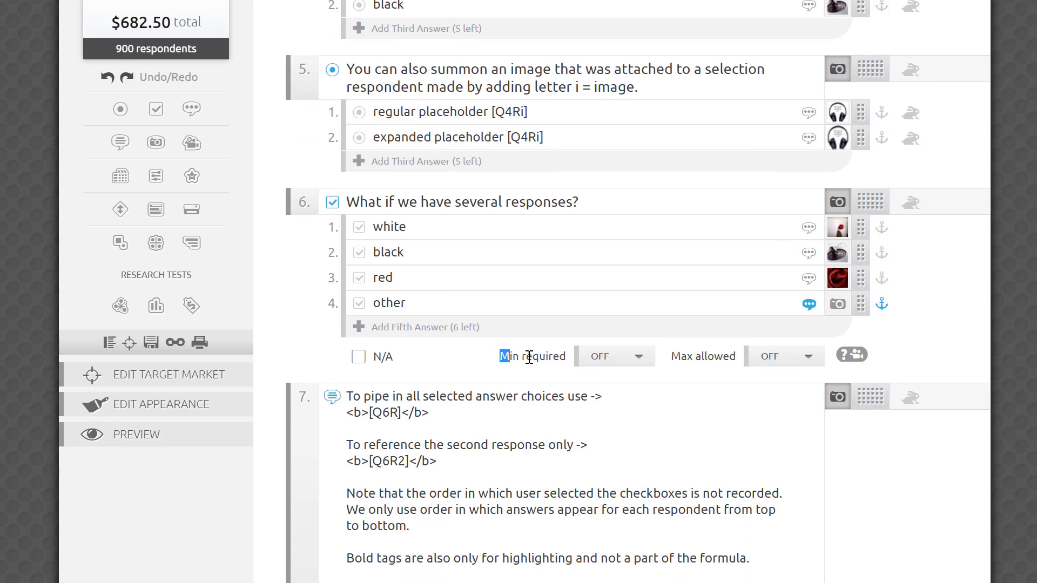
mouse_move(619, 360)
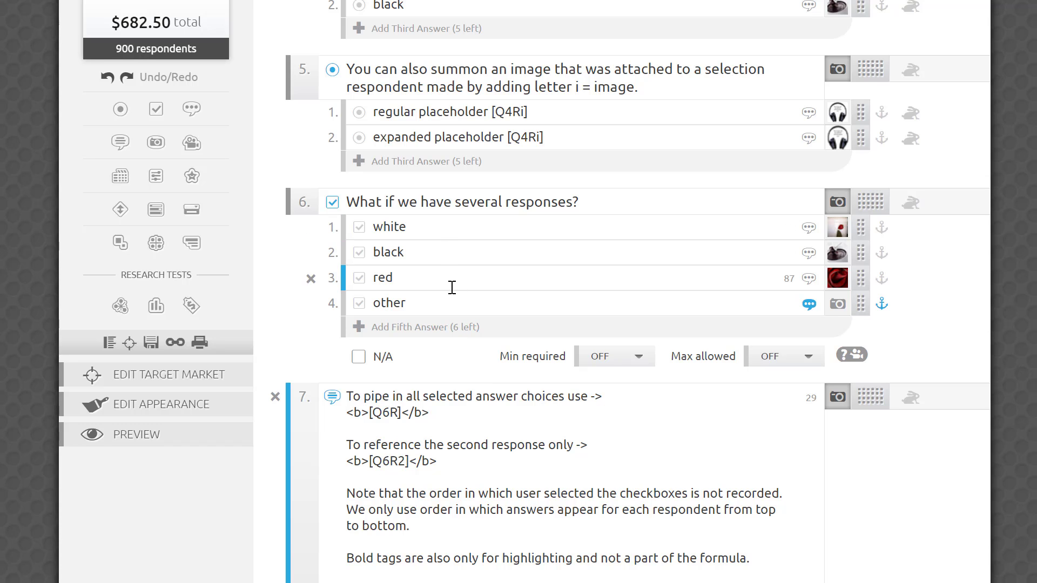
click(638, 356)
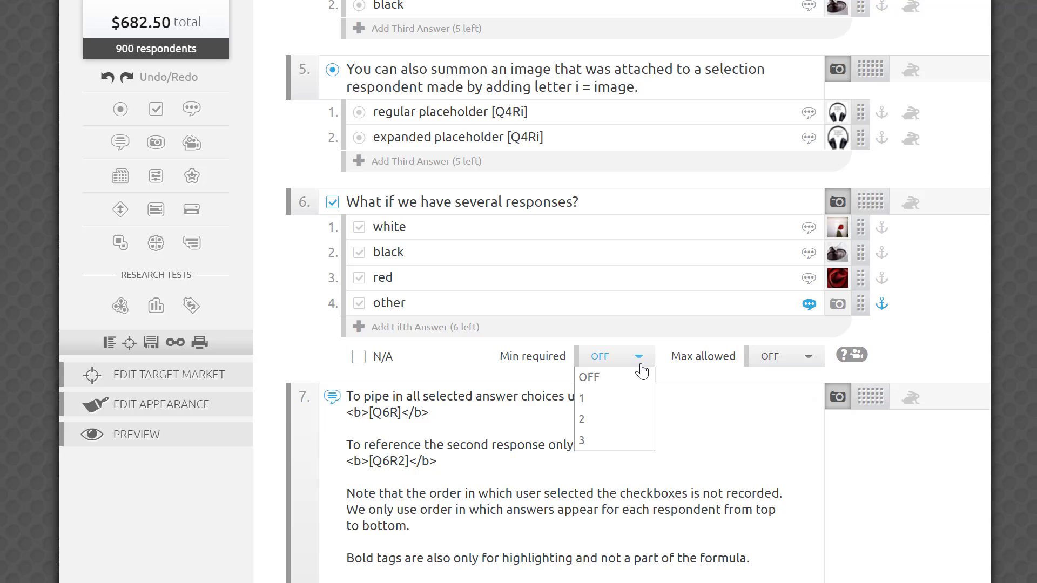
click(581, 419)
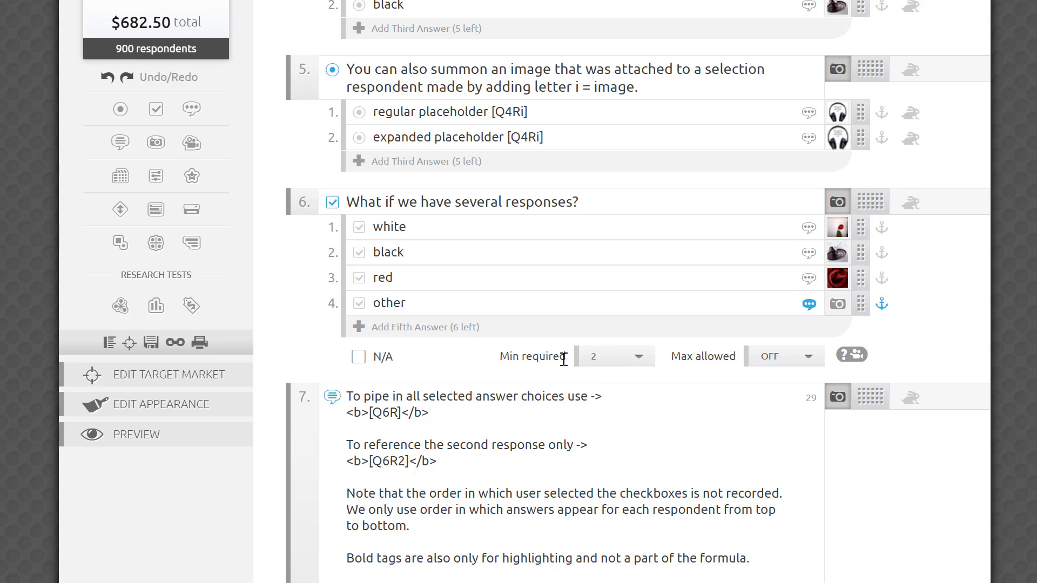
mouse_move(624, 361)
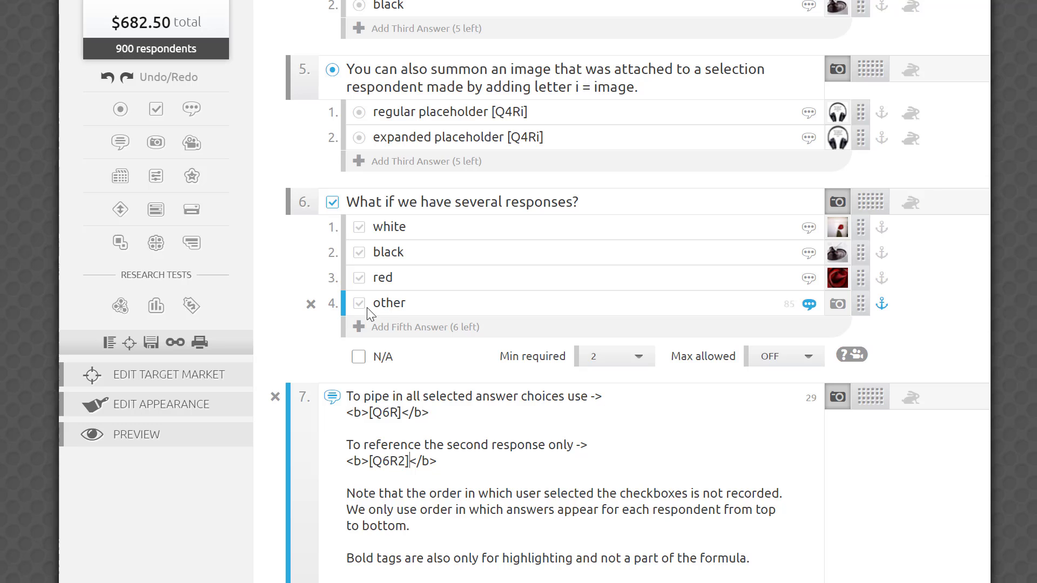
double_click(389, 303)
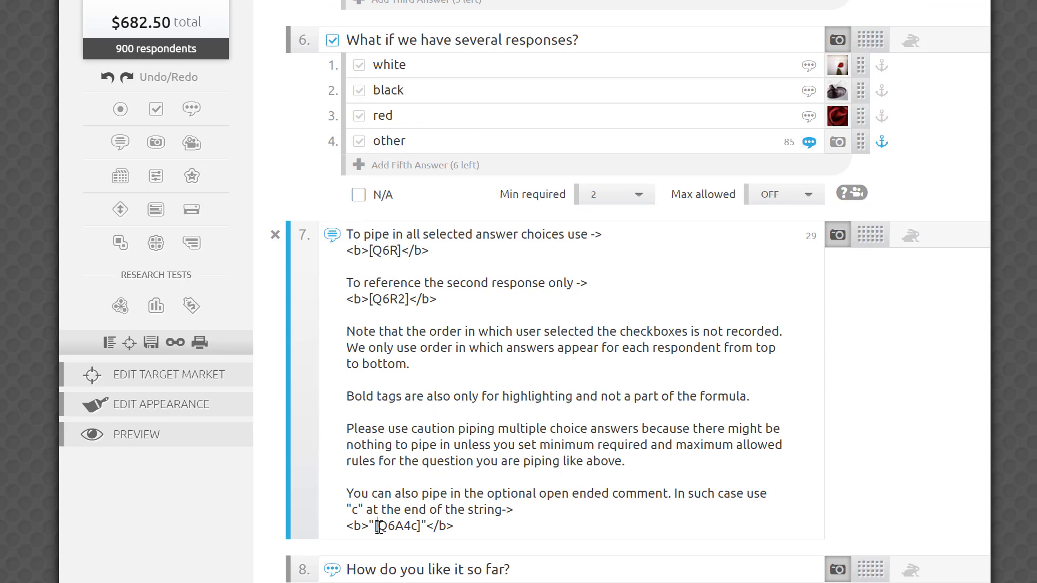
double_click(399, 541)
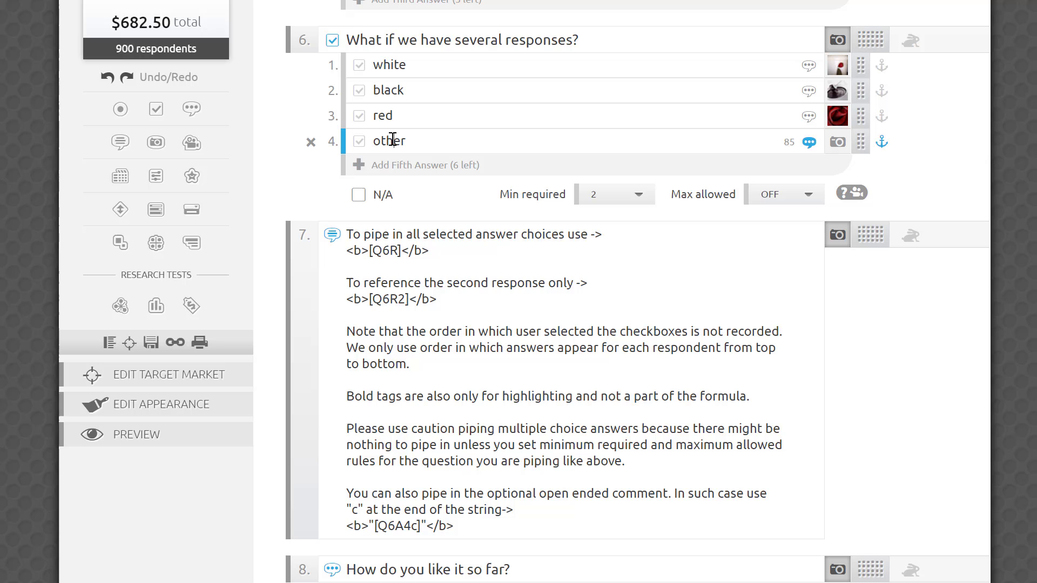
mouse_move(829, 147)
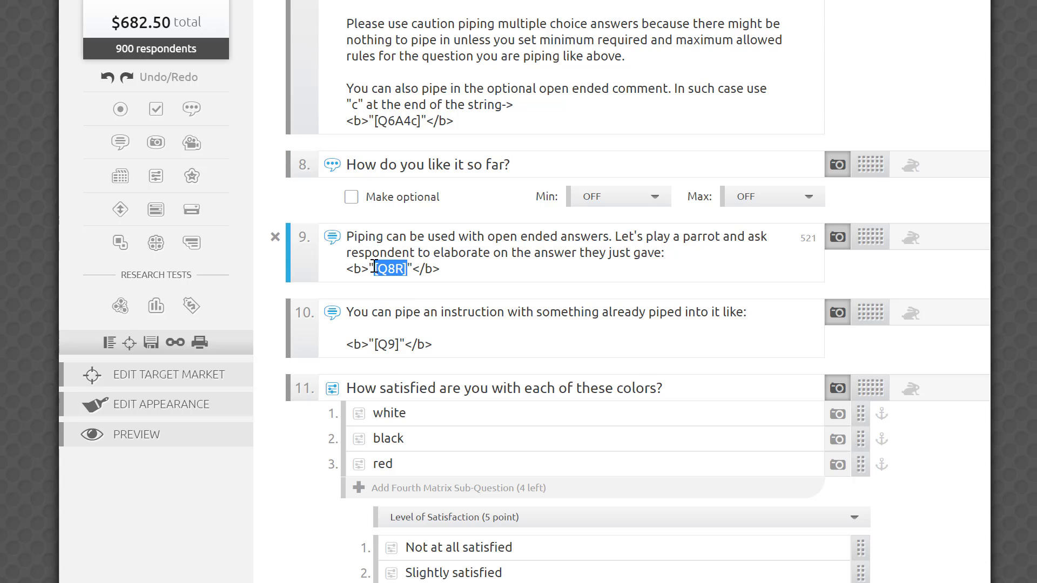
Answer 'I love how easy it is to set up PIPING logic on AYTM!' and view both piped pages
click(137, 434)
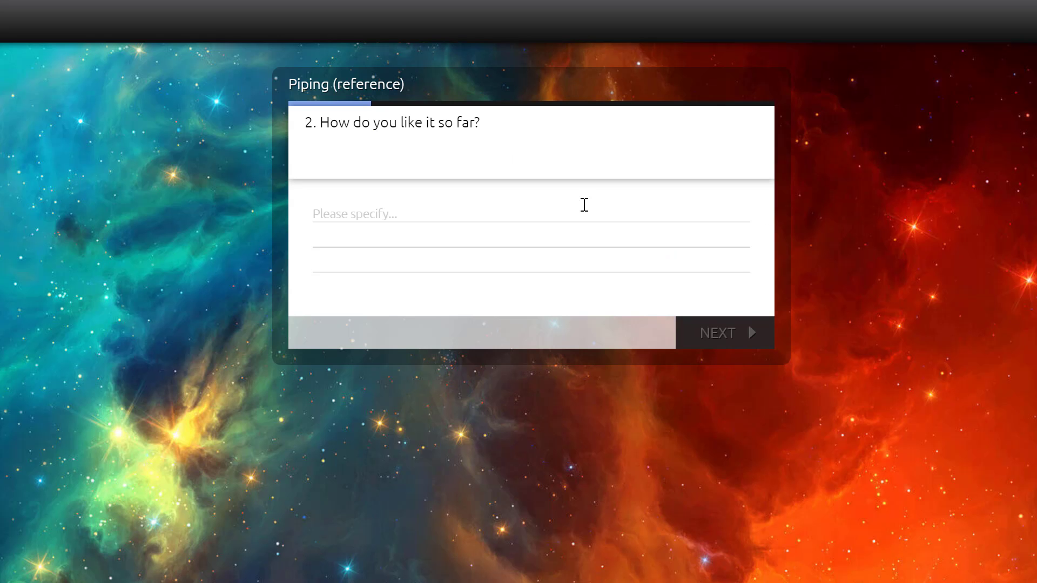
text(I love how easy it is to set)
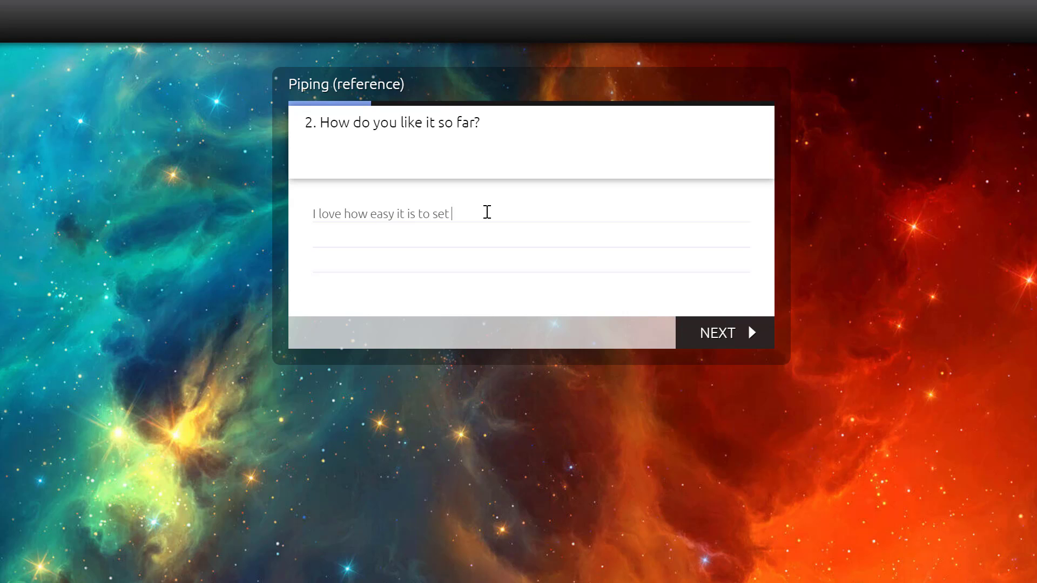
text(up PIPING logic on AYTM!)
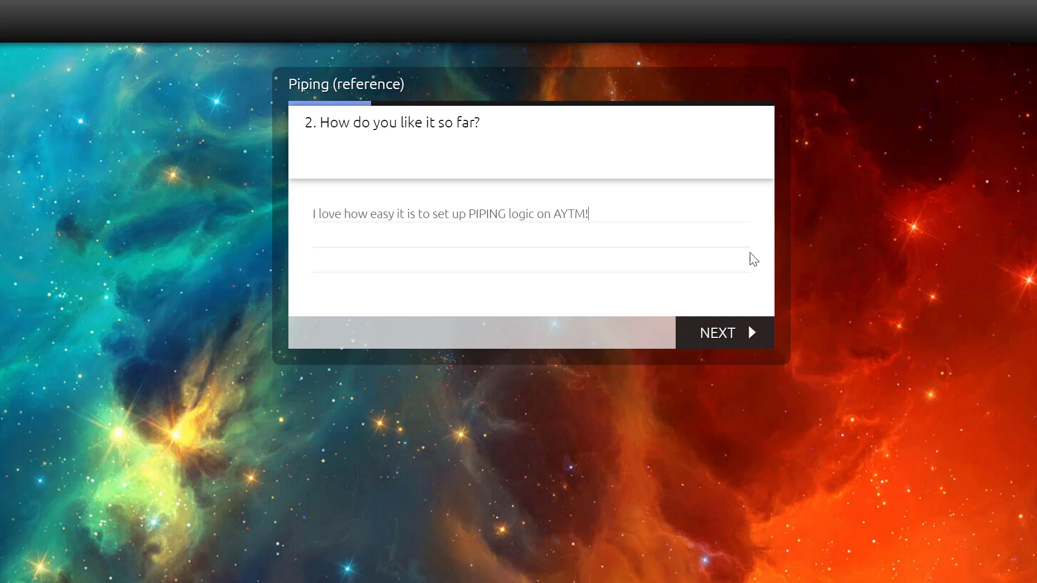
click(724, 332)
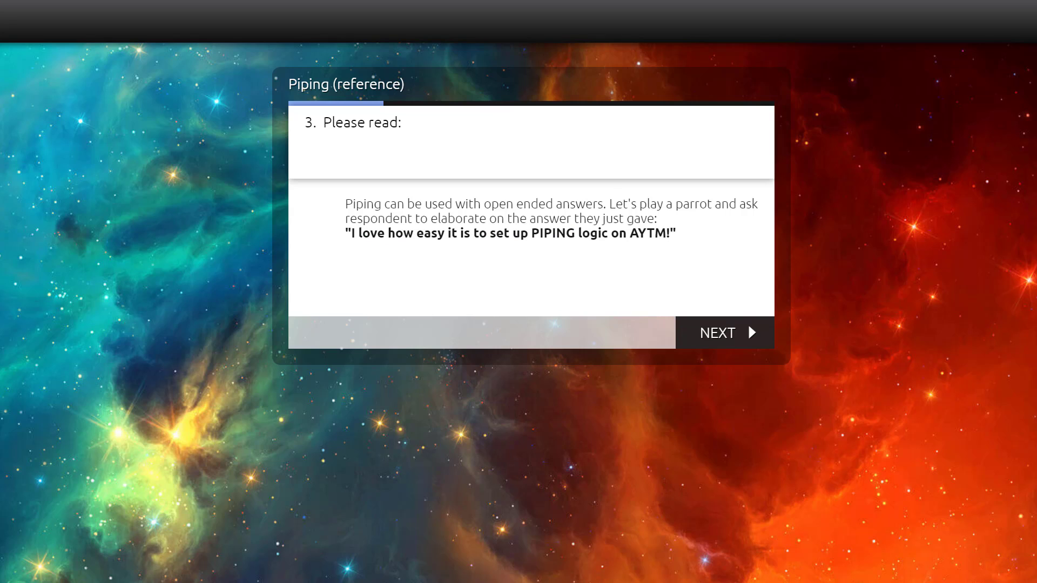
mouse_move(718, 342)
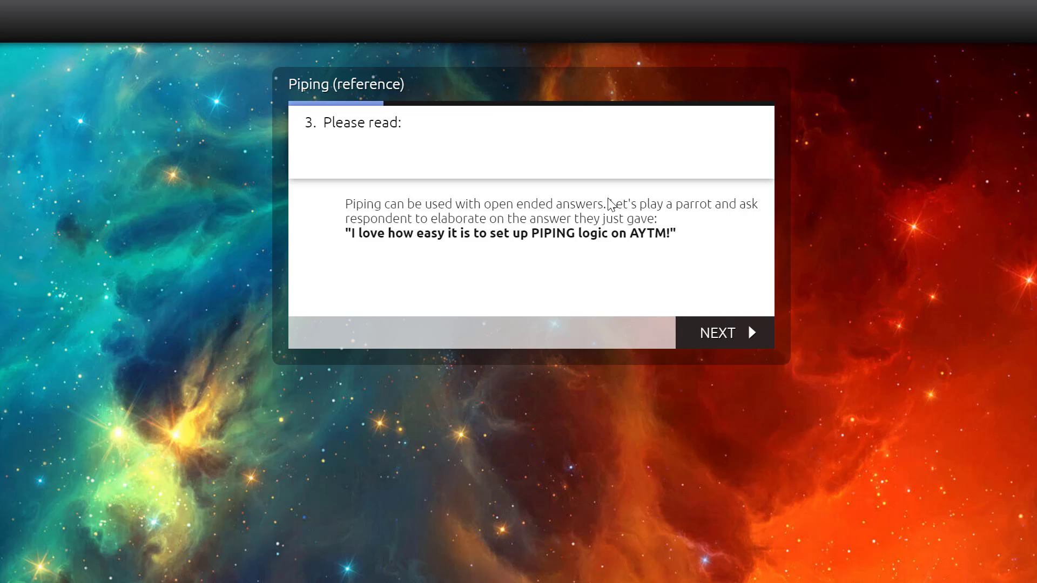
drag(608, 204, 658, 219)
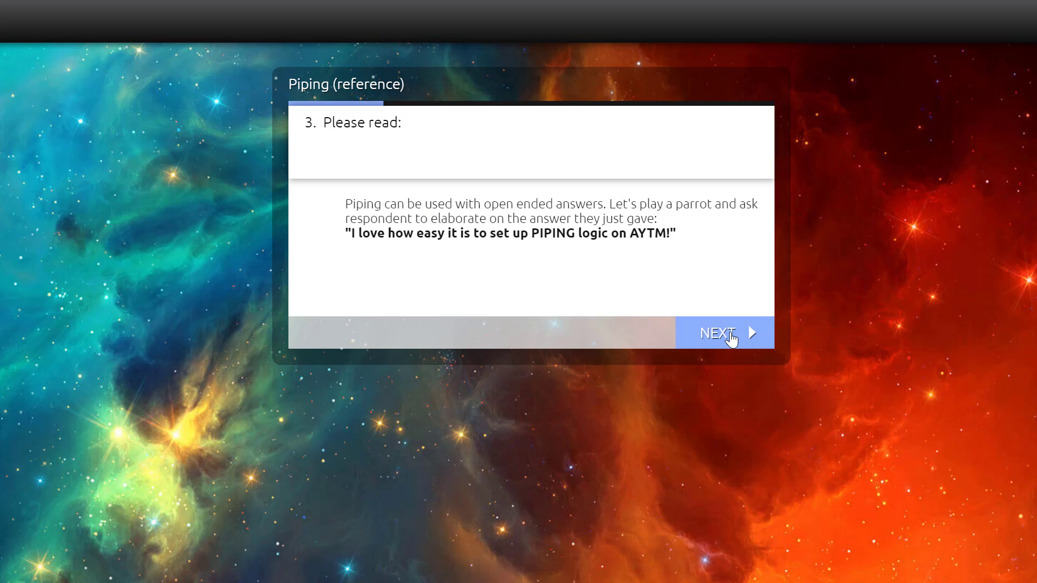
click(723, 332)
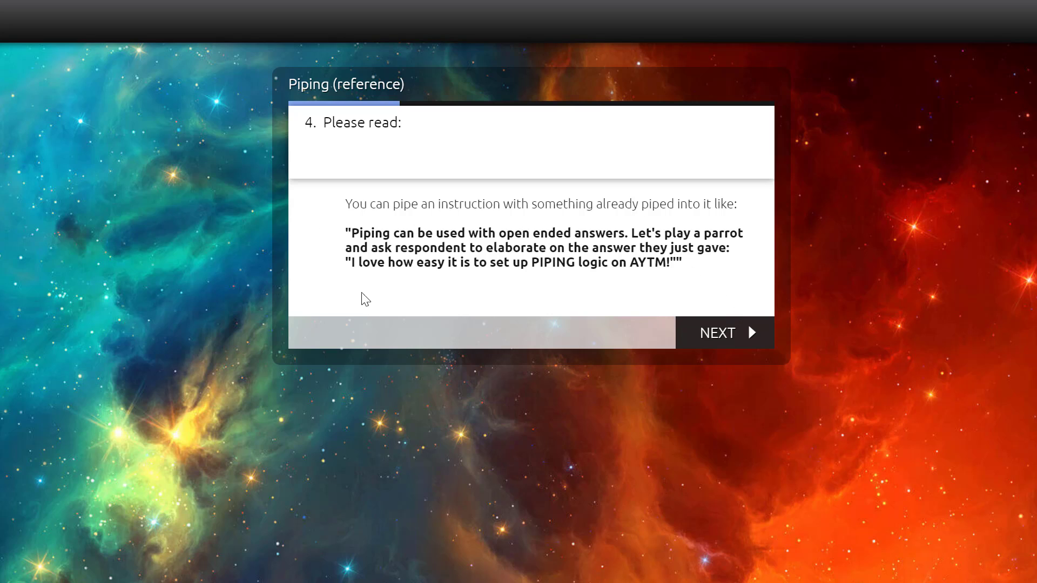
mouse_move(705, 272)
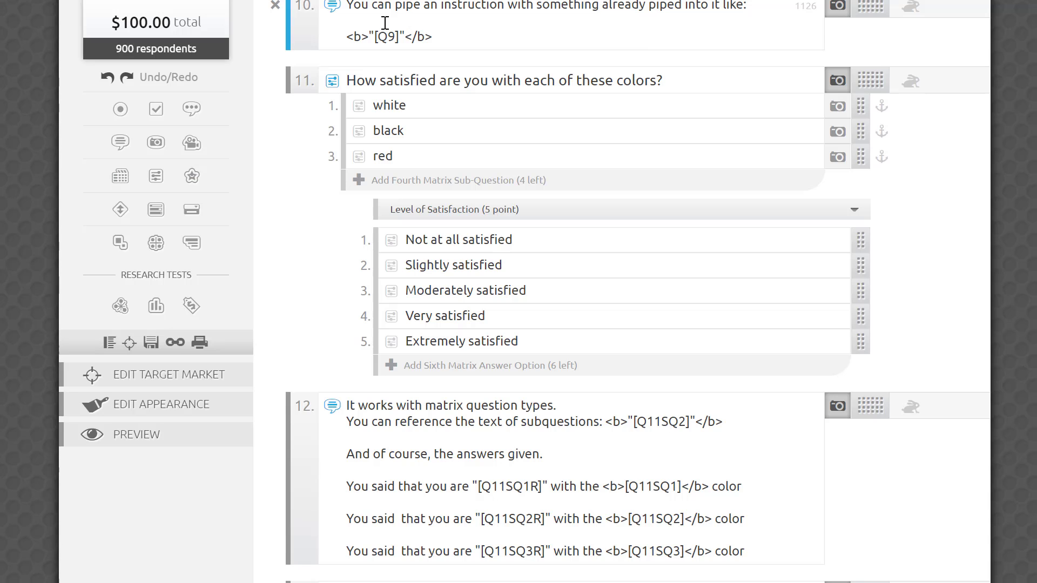
Insert [Q11SQ#] and [Q11SQ#R] placeholders into question 12's sentence about each colour
click(384, 156)
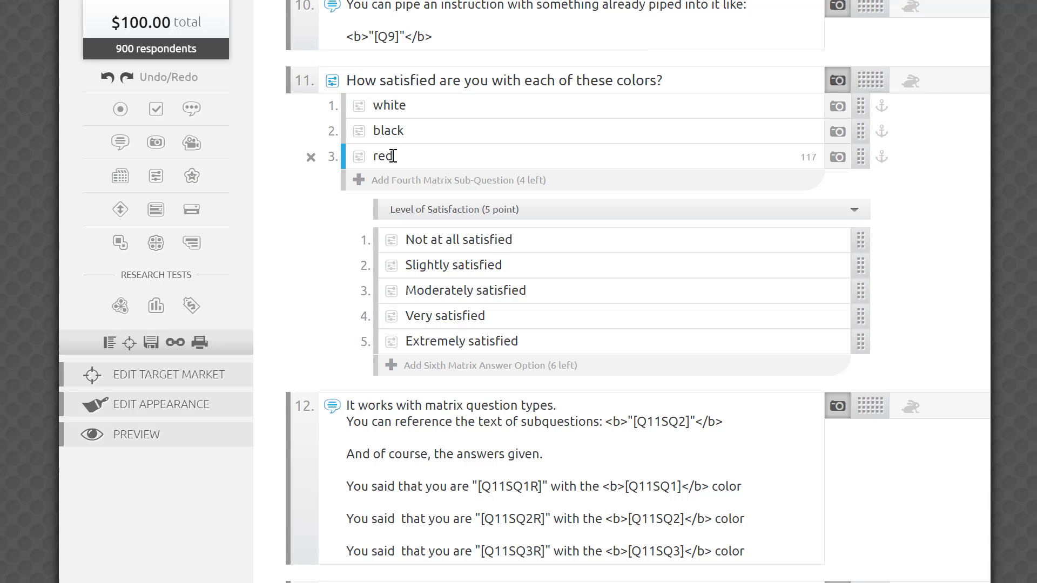
click(461, 341)
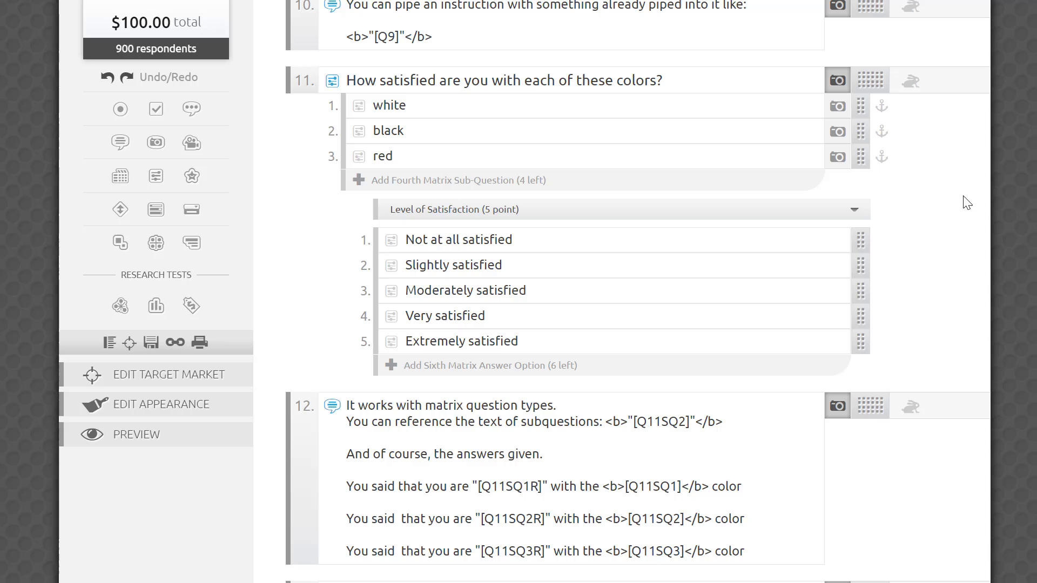
scroll(down, 3)
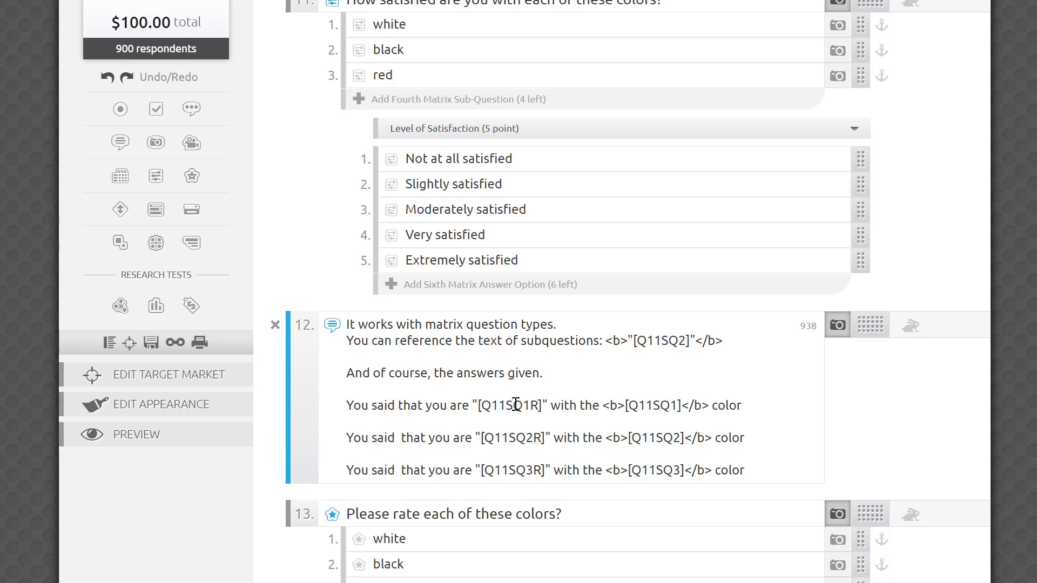
double_click(509, 405)
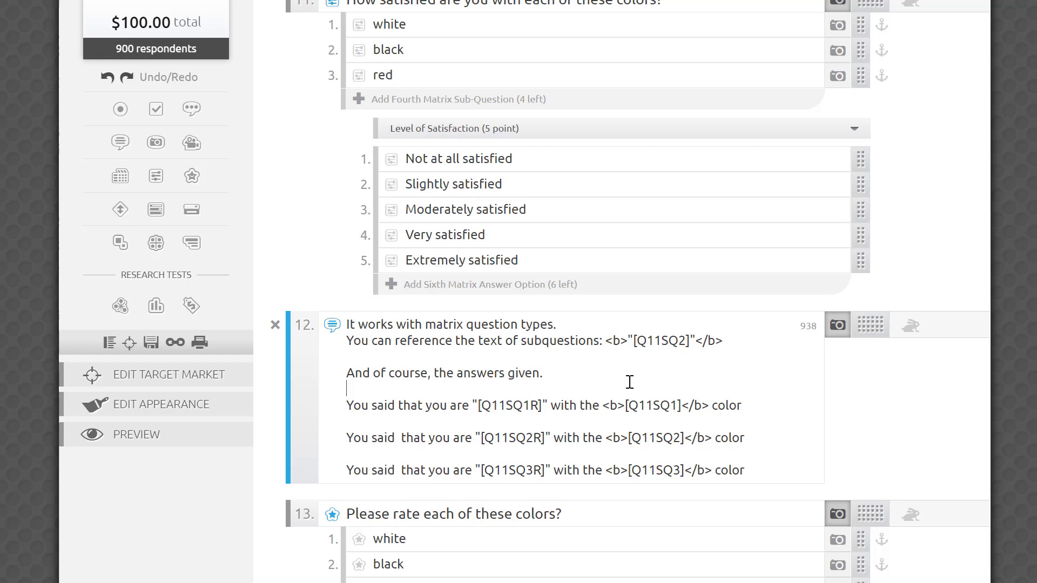
mouse_move(358, 406)
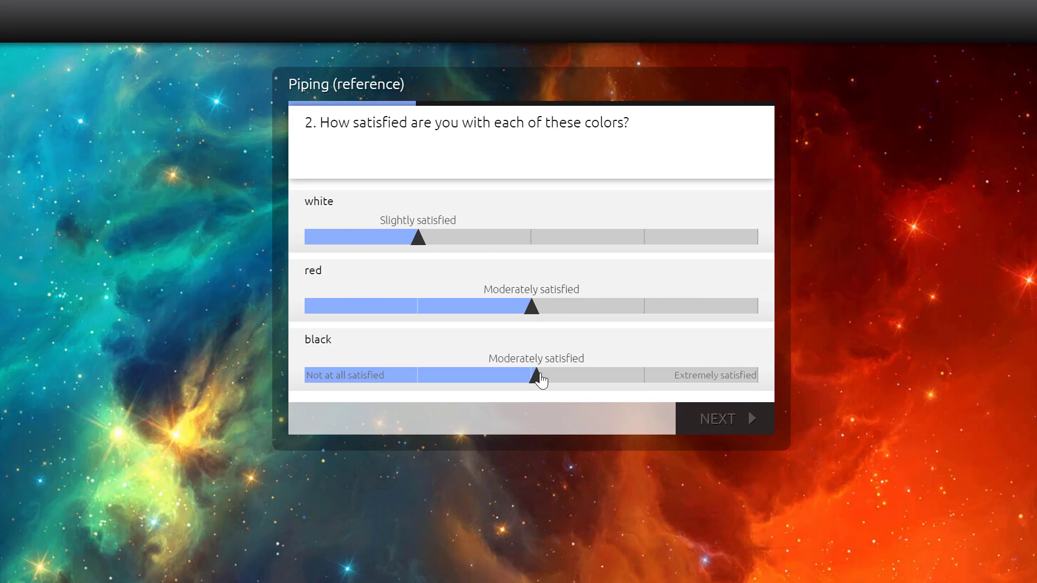
Rate the colours with satisfaction sliders, star ratings and emoticons, viewing each piped summary page
click(717, 418)
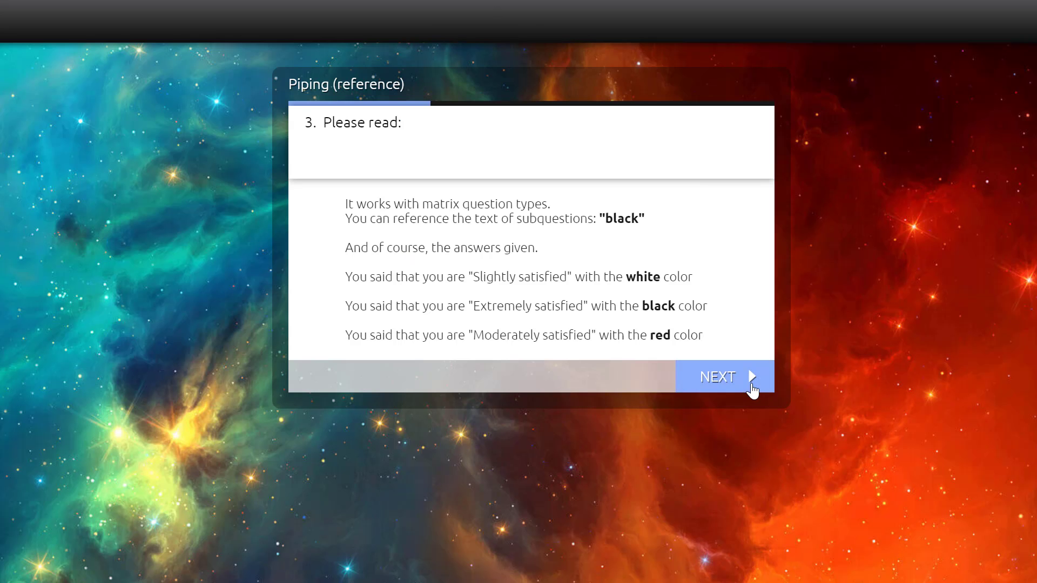
click(717, 376)
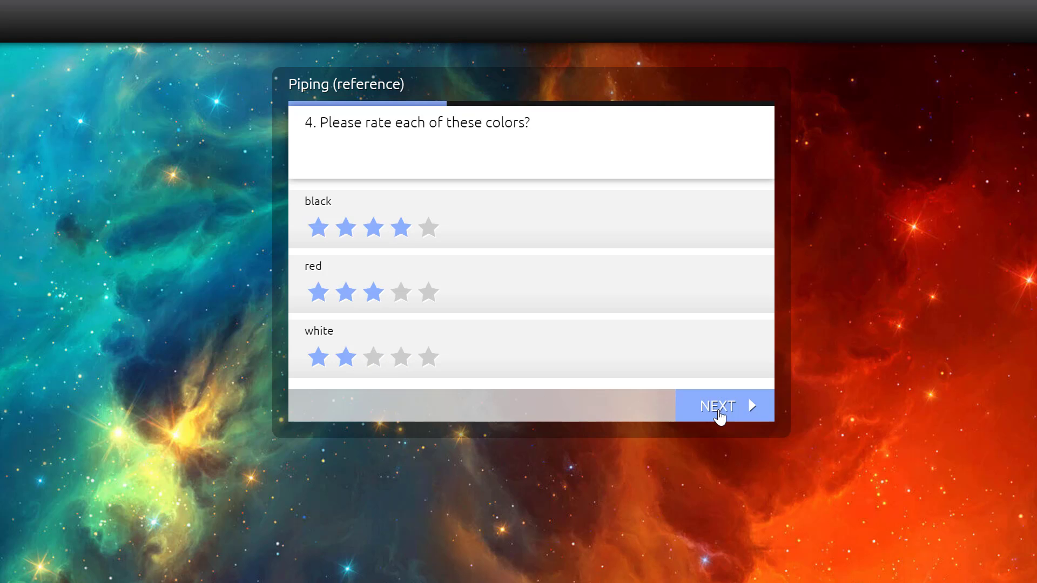
click(718, 406)
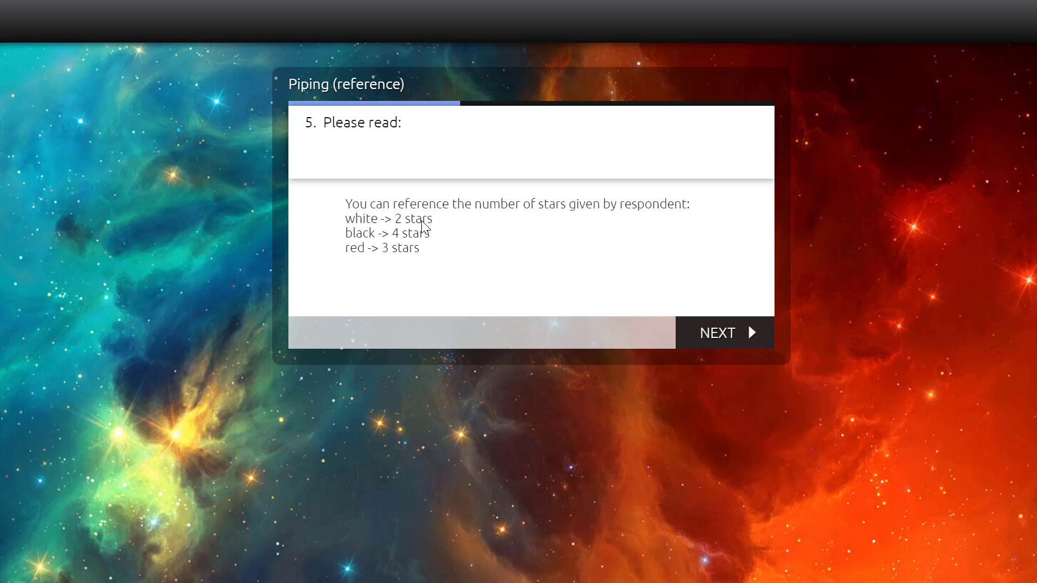
click(718, 332)
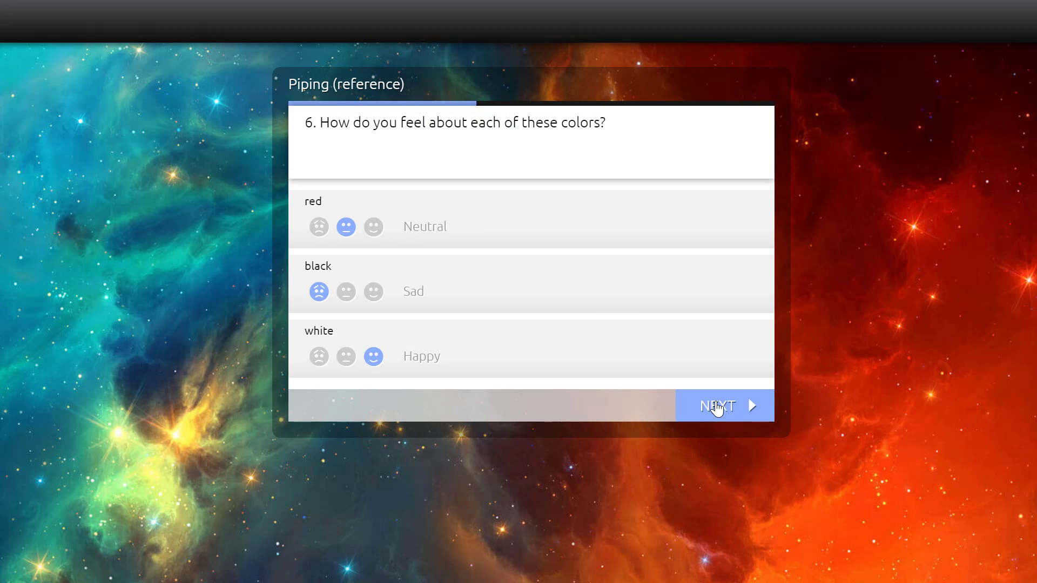
click(718, 406)
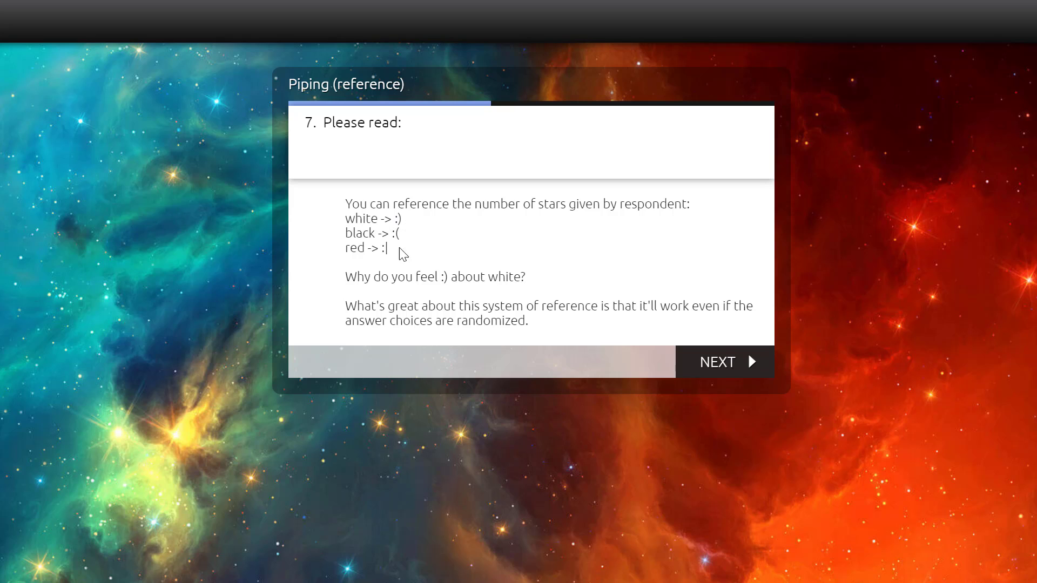
mouse_move(745, 247)
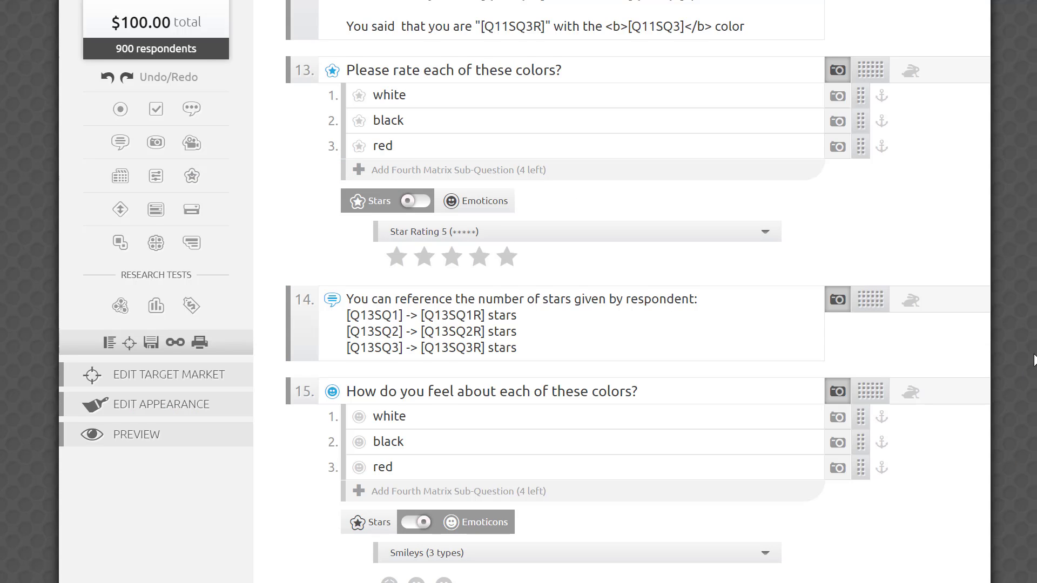
Scroll the editor down to questions 17 and 18
scroll(down, 3)
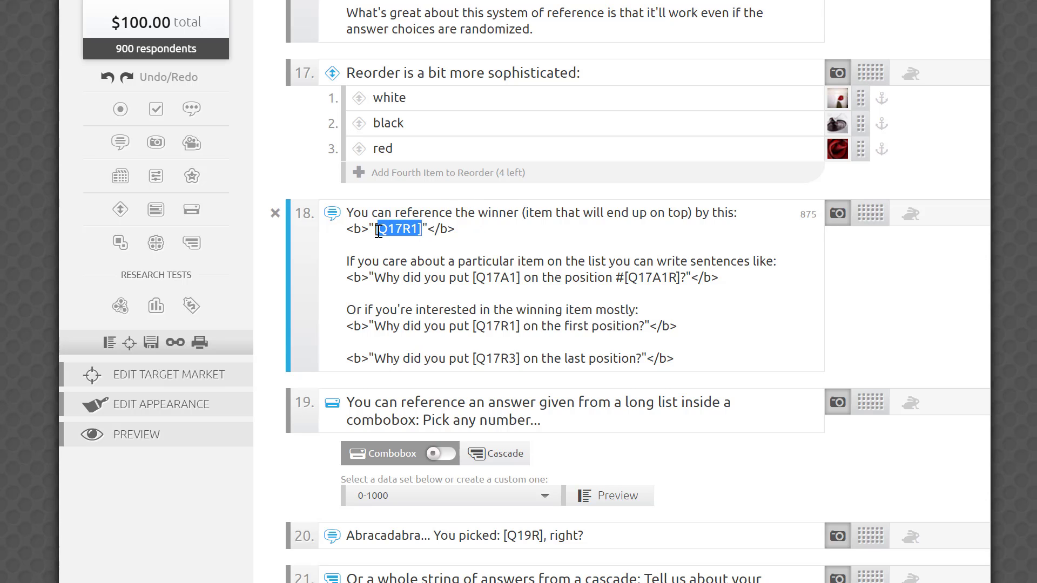
mouse_move(431, 254)
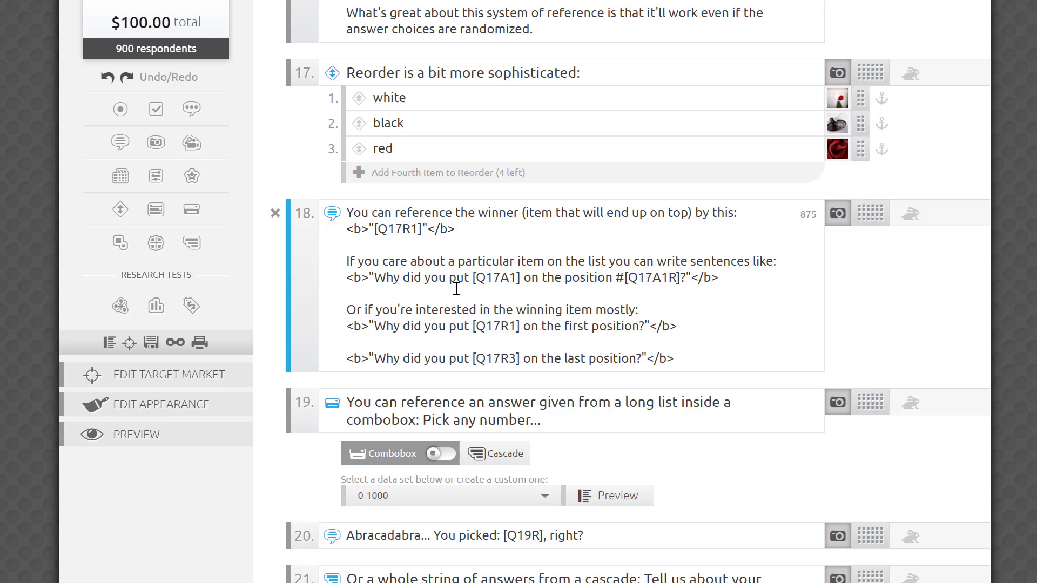
mouse_move(712, 323)
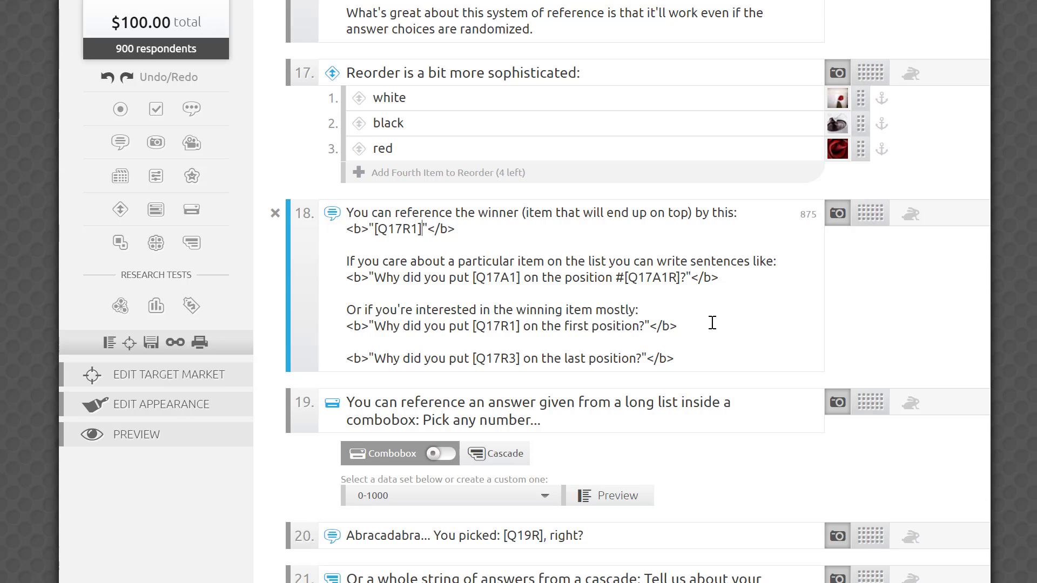
mouse_move(473, 277)
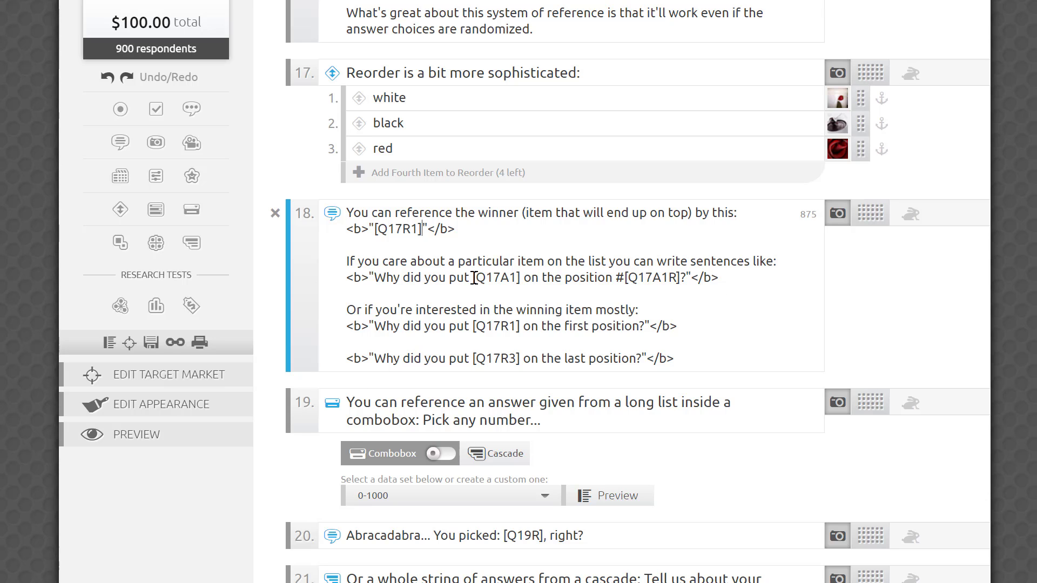
Highlight question 18's [Q17R1], [Q17A1R] and [Q17R3] references, then open the survey preview
drag(370, 277, 456, 277)
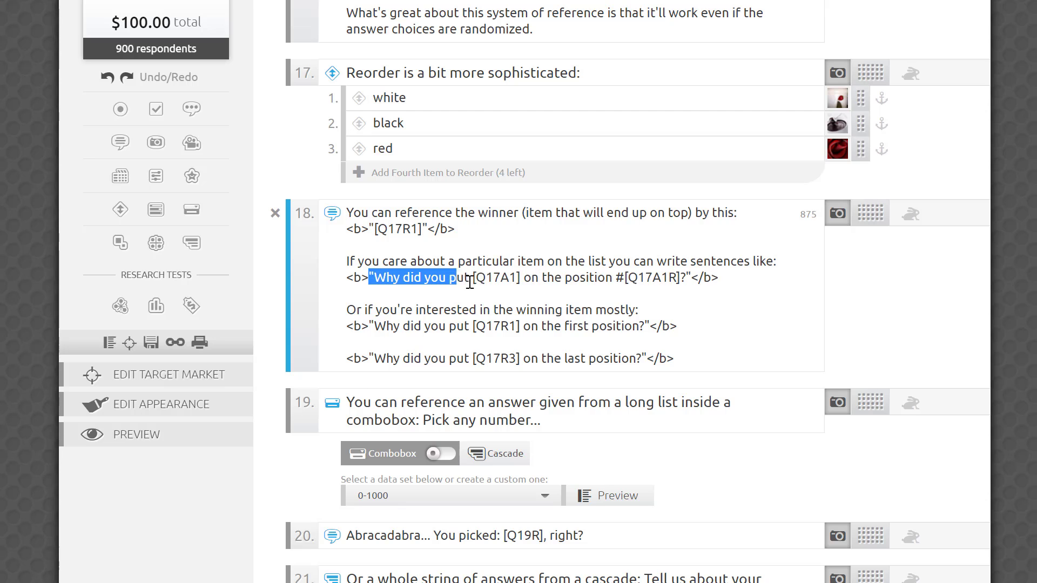
drag(457, 277, 595, 277)
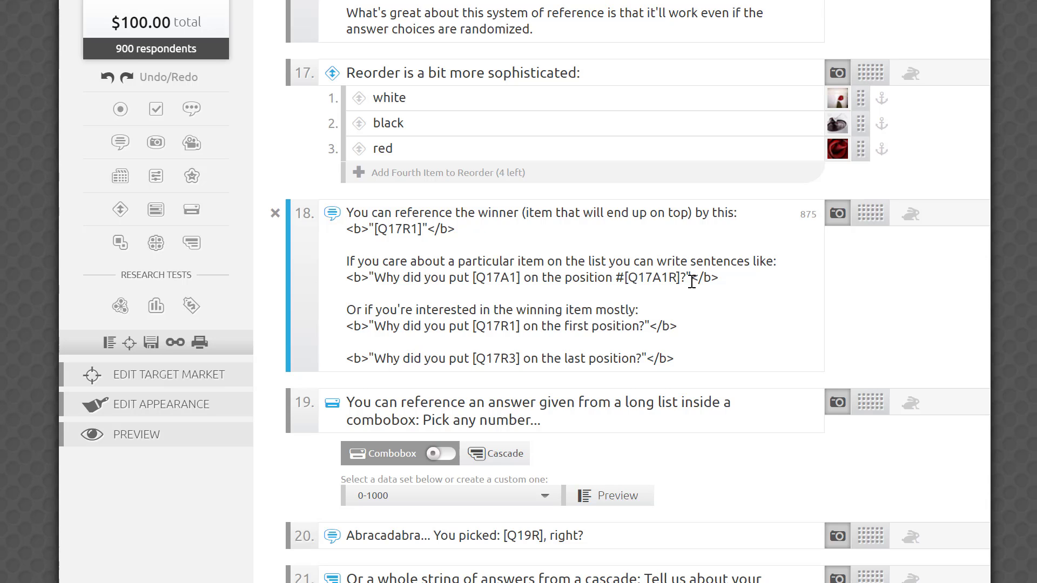
mouse_move(658, 276)
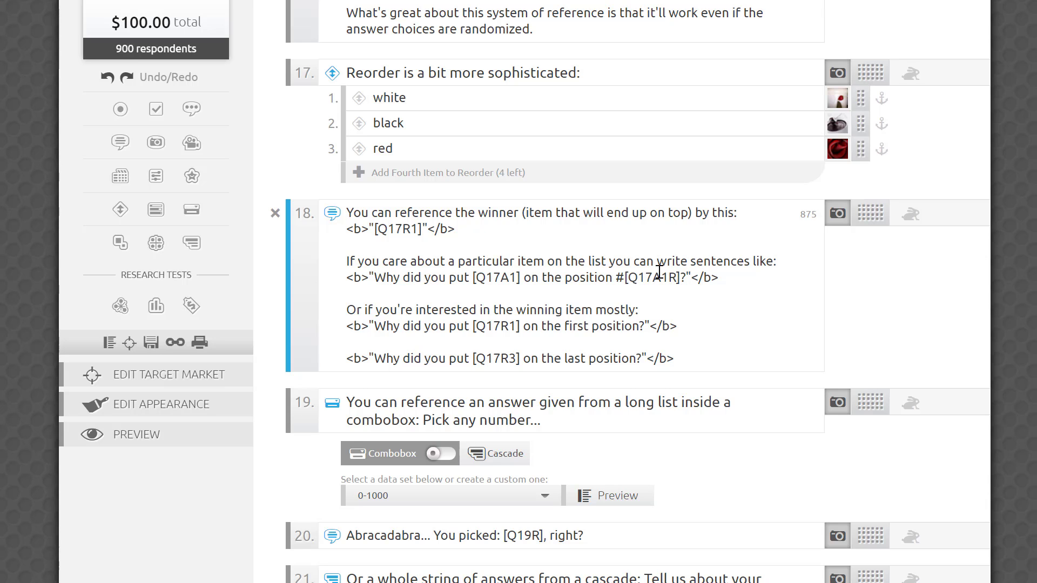
double_click(487, 327)
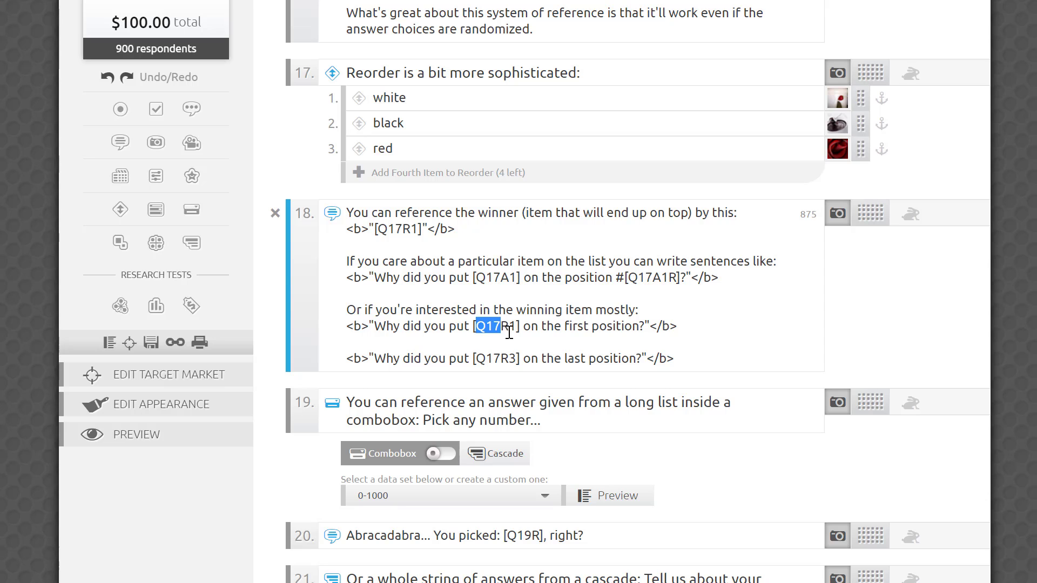
drag(496, 326, 579, 324)
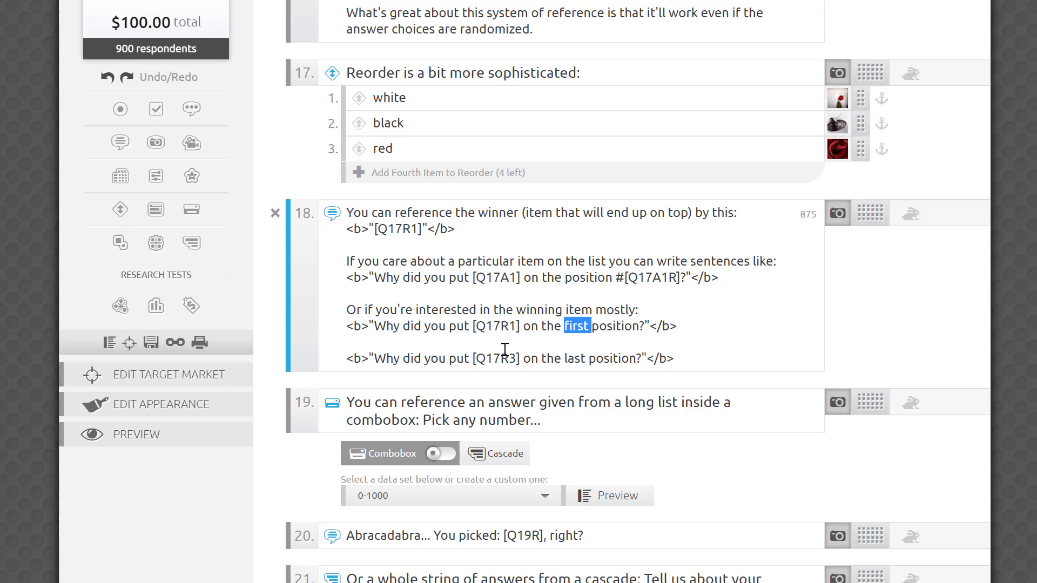
double_click(496, 358)
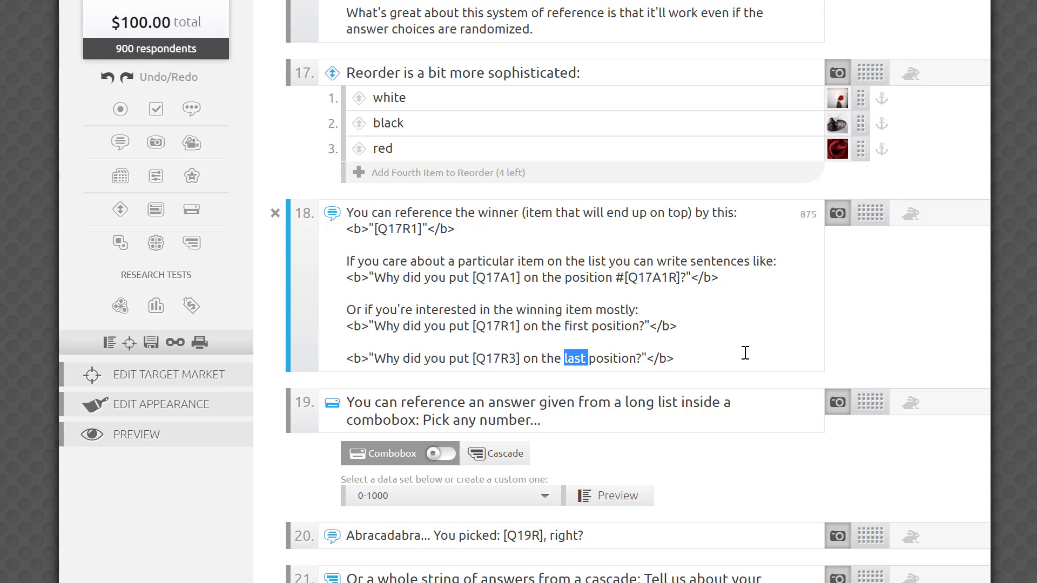
click(675, 358)
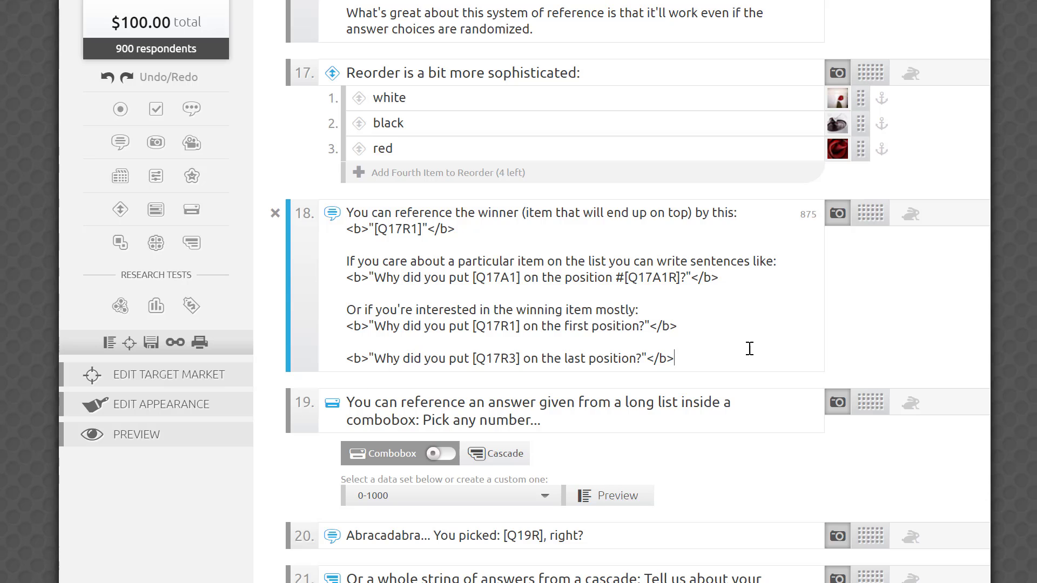
mouse_move(762, 348)
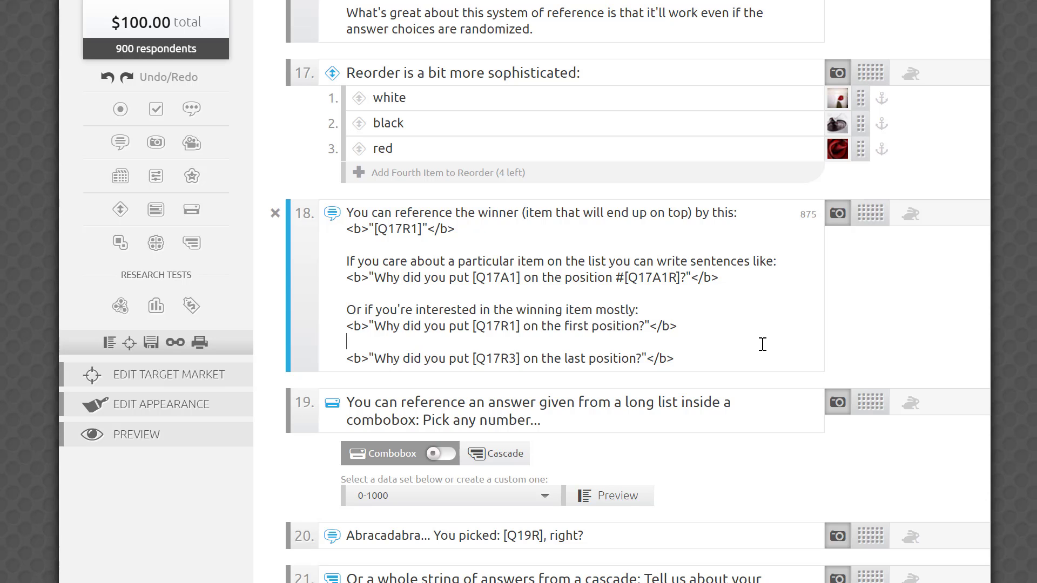
click(136, 434)
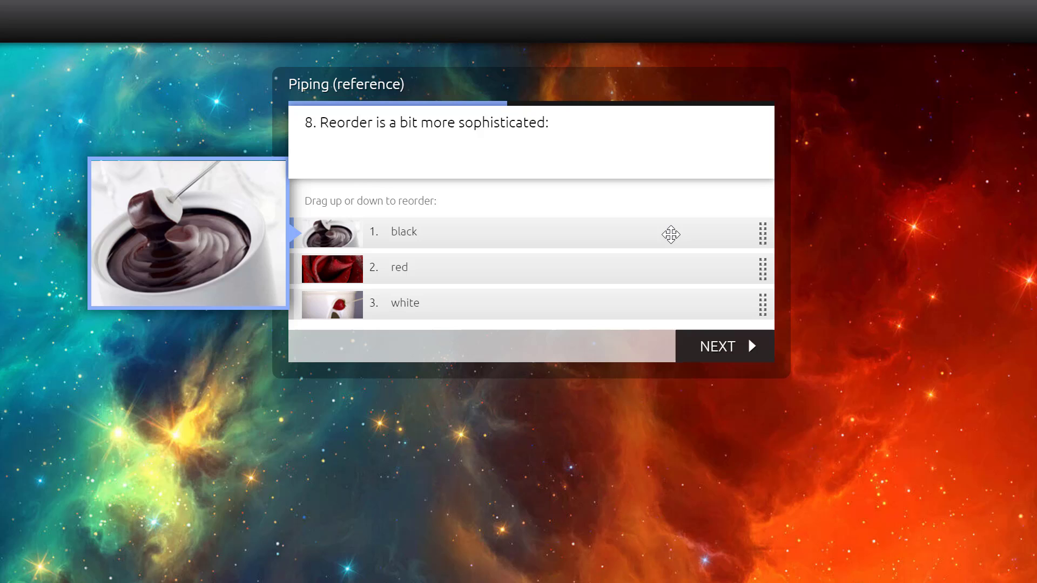
Submit the reorder ranking and advance past the piped pages to the vehicle cascade
click(717, 346)
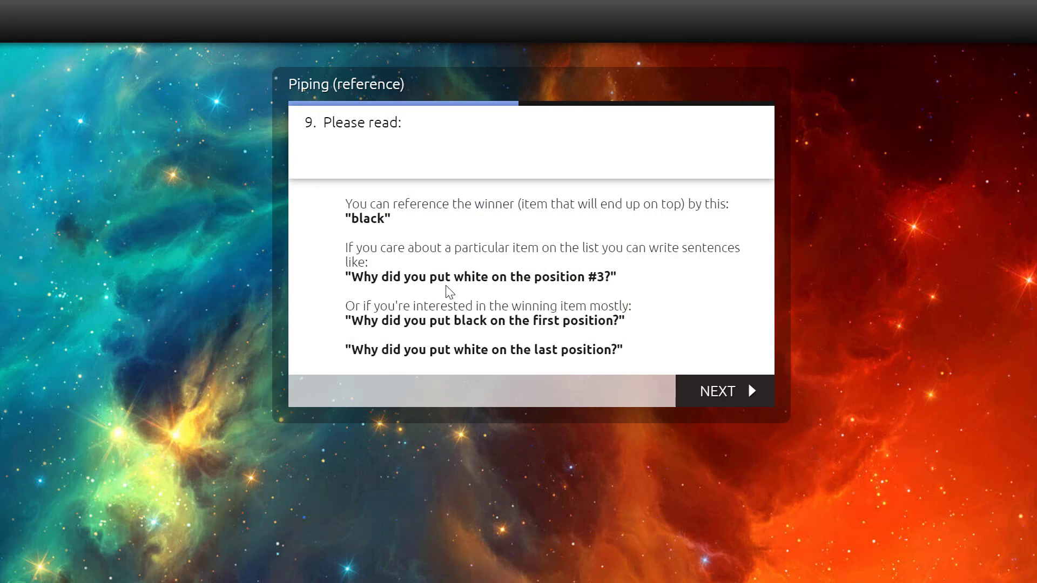
mouse_move(612, 297)
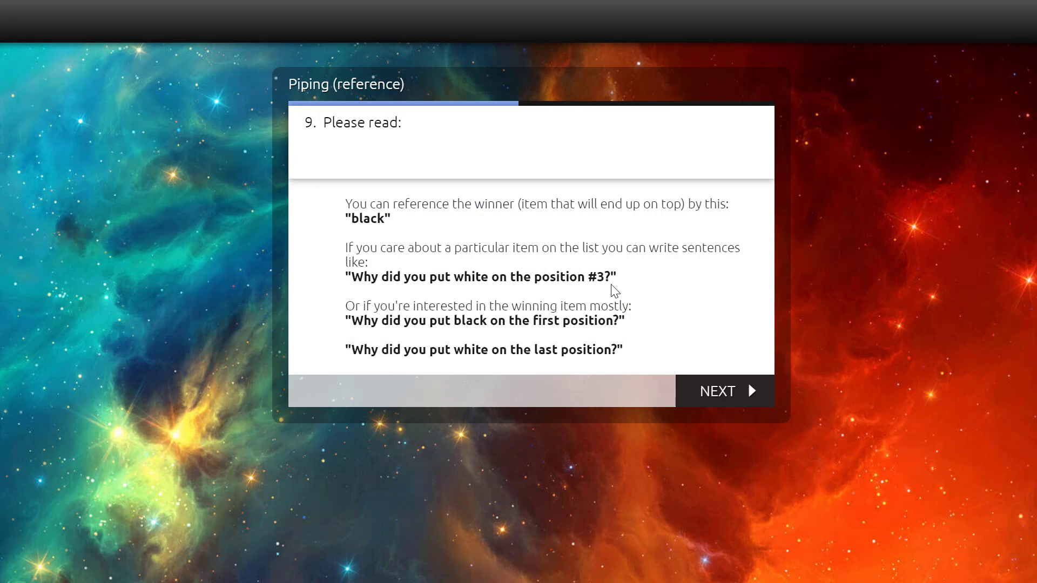
click(717, 391)
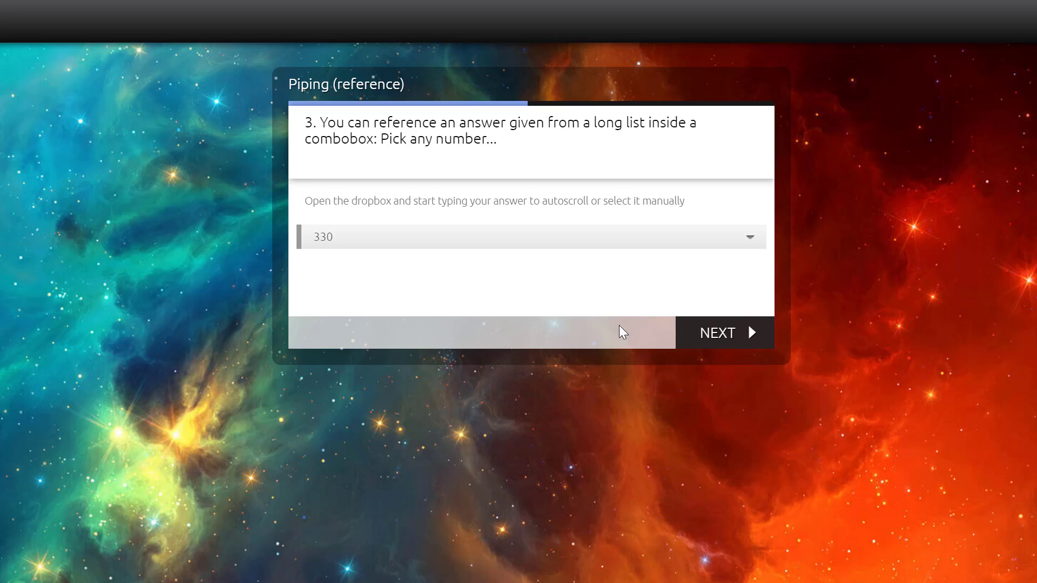
click(724, 332)
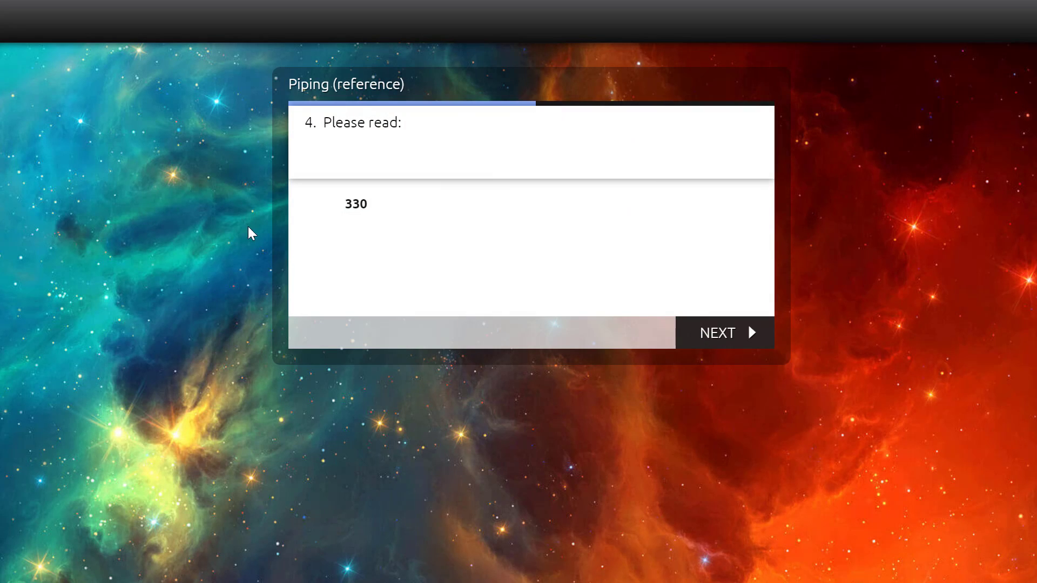
mouse_move(320, 244)
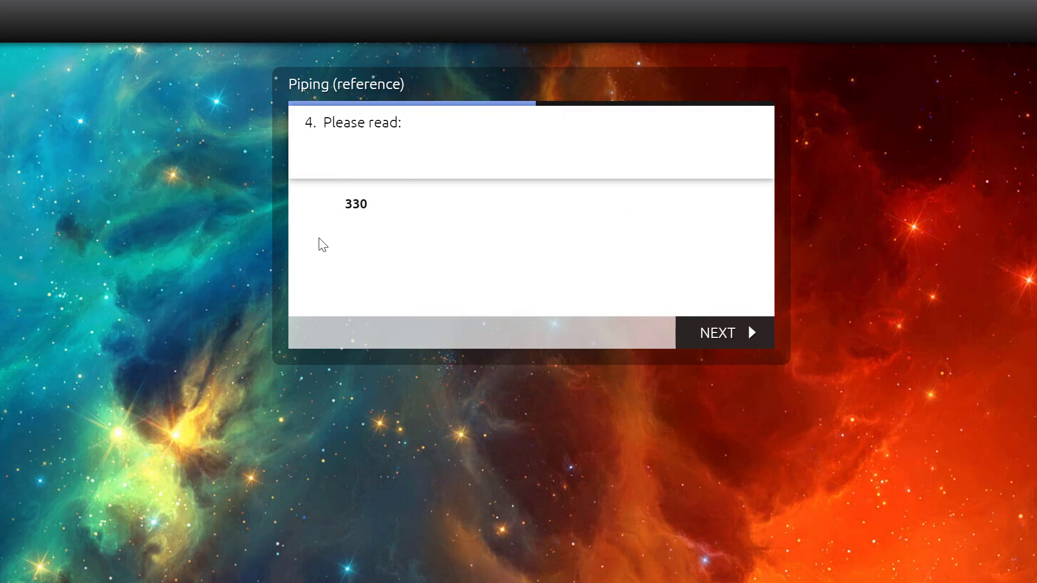
click(718, 332)
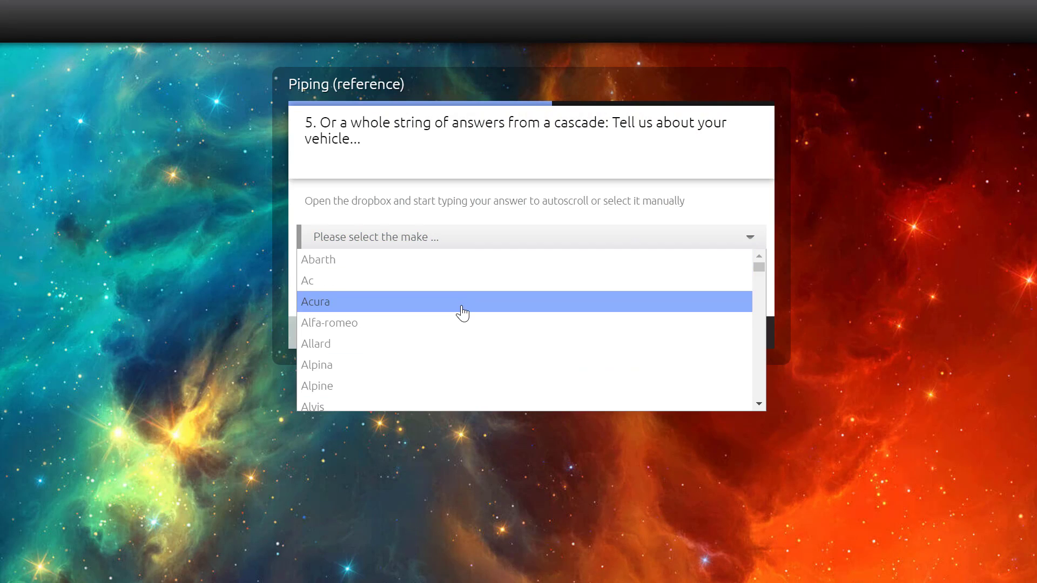
Choose Acura, CSX, 2009, Type-S, then rate satisfaction with the Type-S trim
click(315, 301)
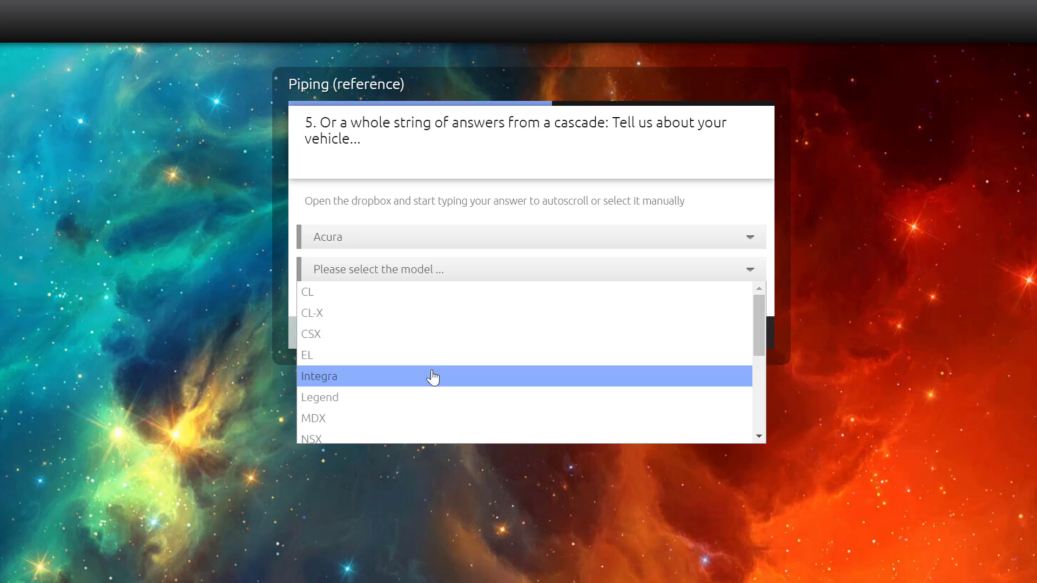
click(311, 334)
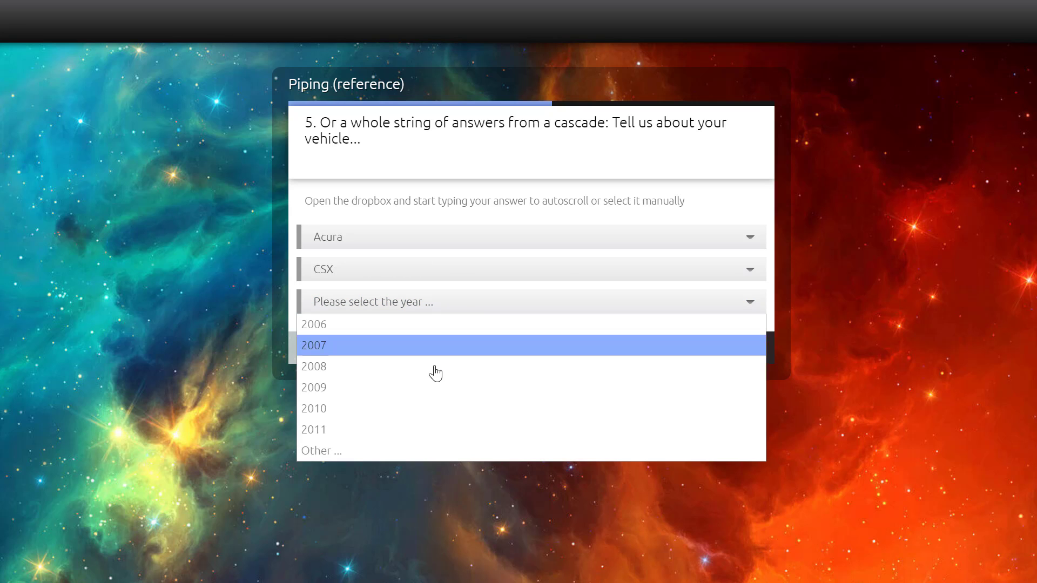
click(314, 387)
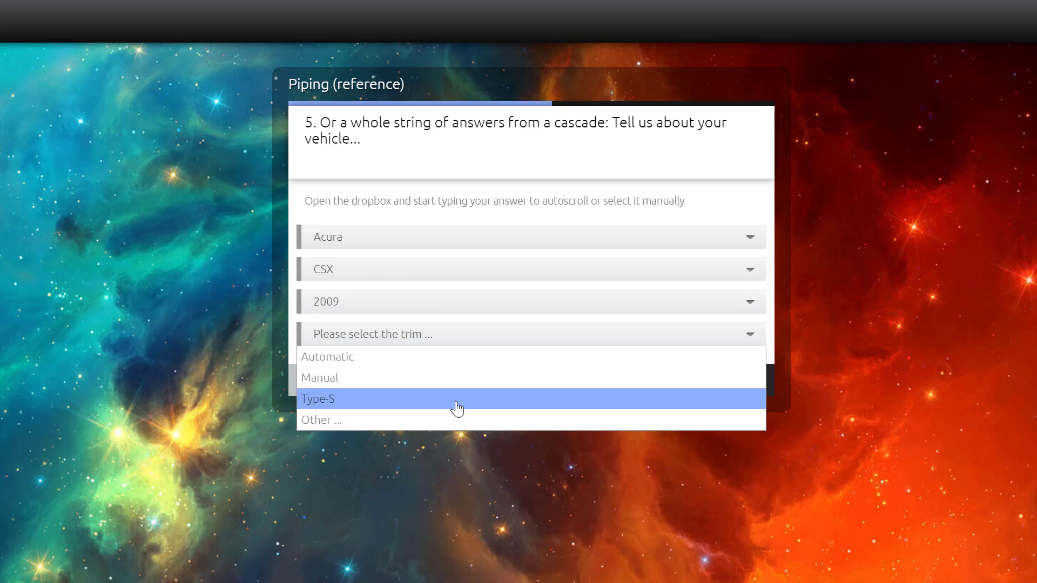
click(454, 398)
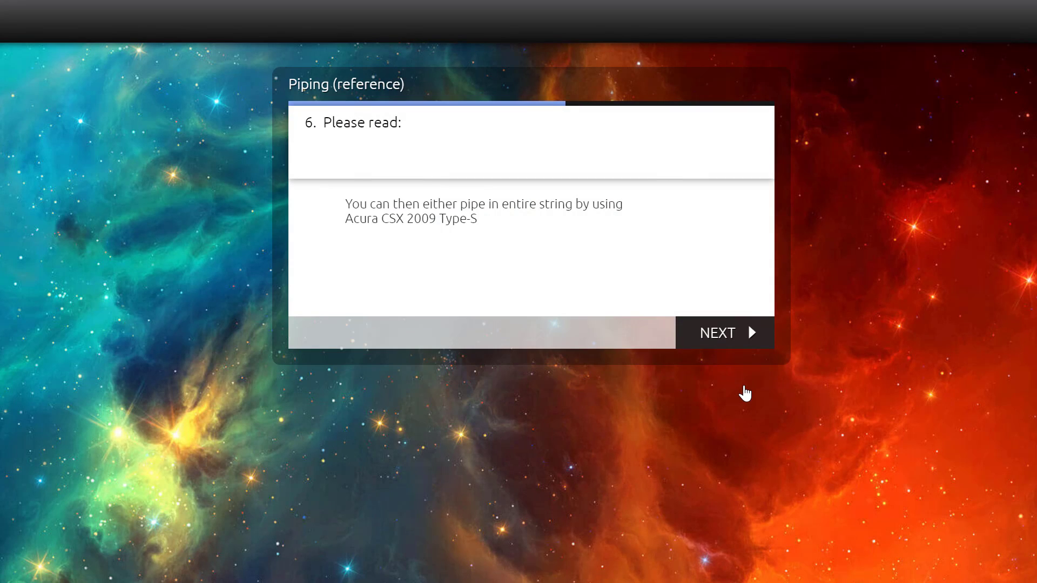
mouse_move(672, 306)
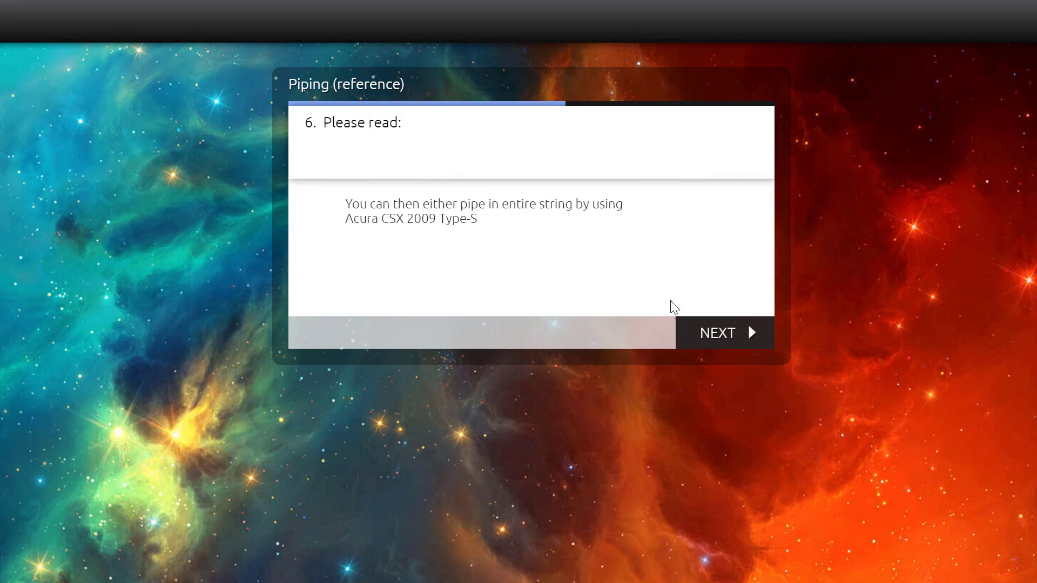
click(717, 332)
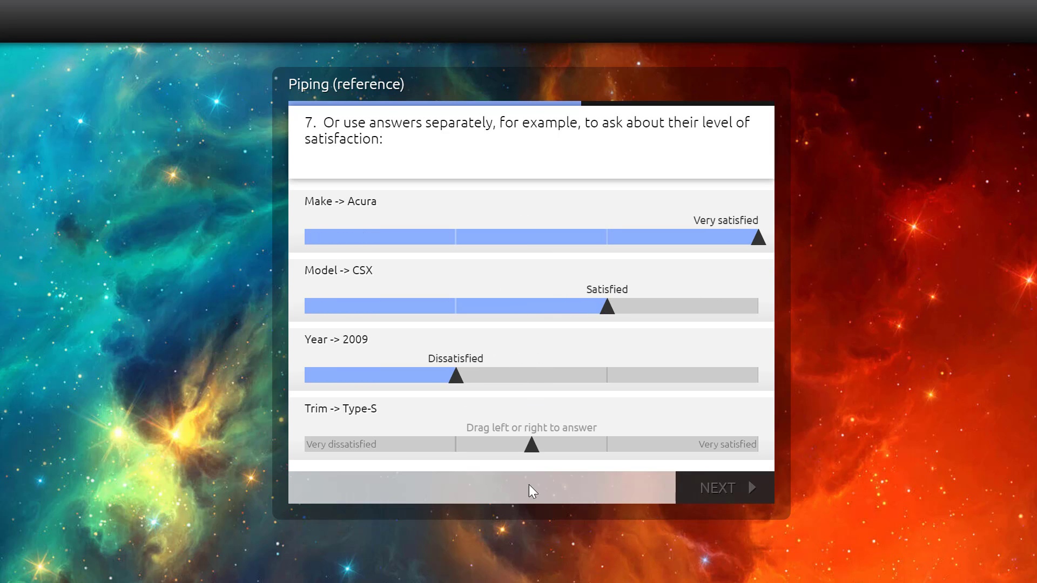
drag(532, 444, 609, 444)
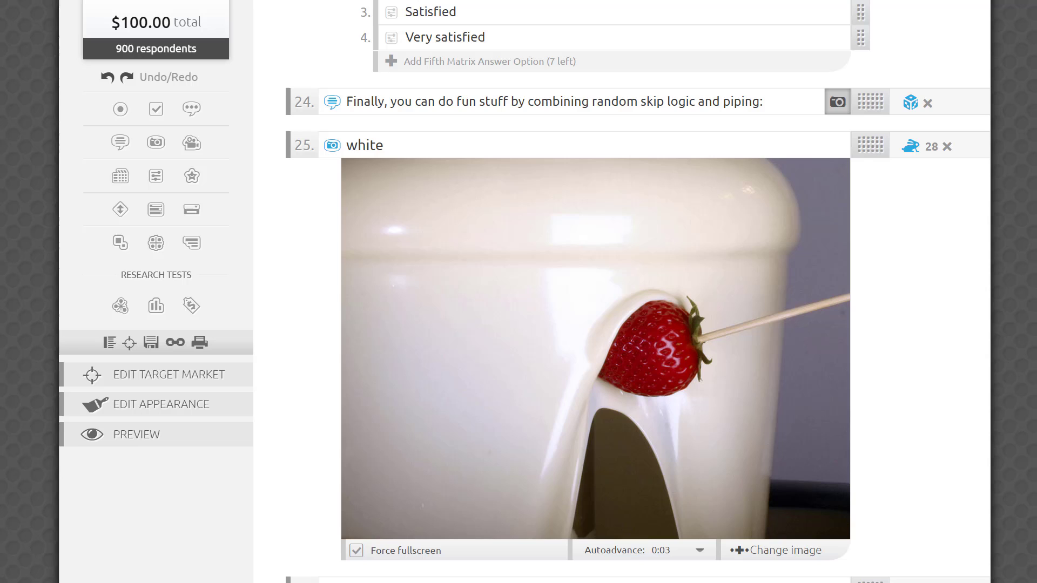
mouse_move(912, 103)
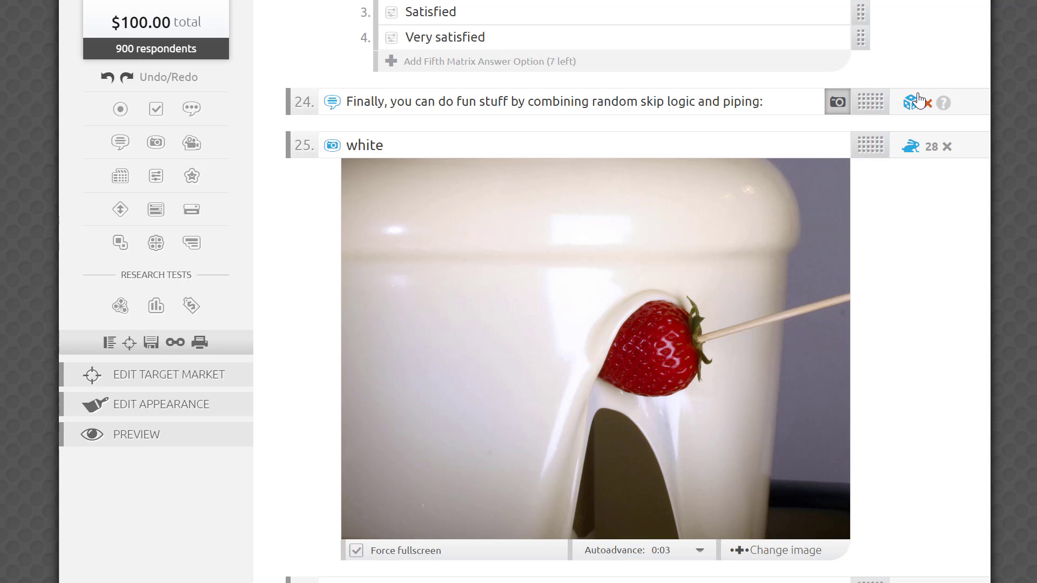
Set question 24's random skip logic to send respondents to 25. white or 26. black
click(914, 102)
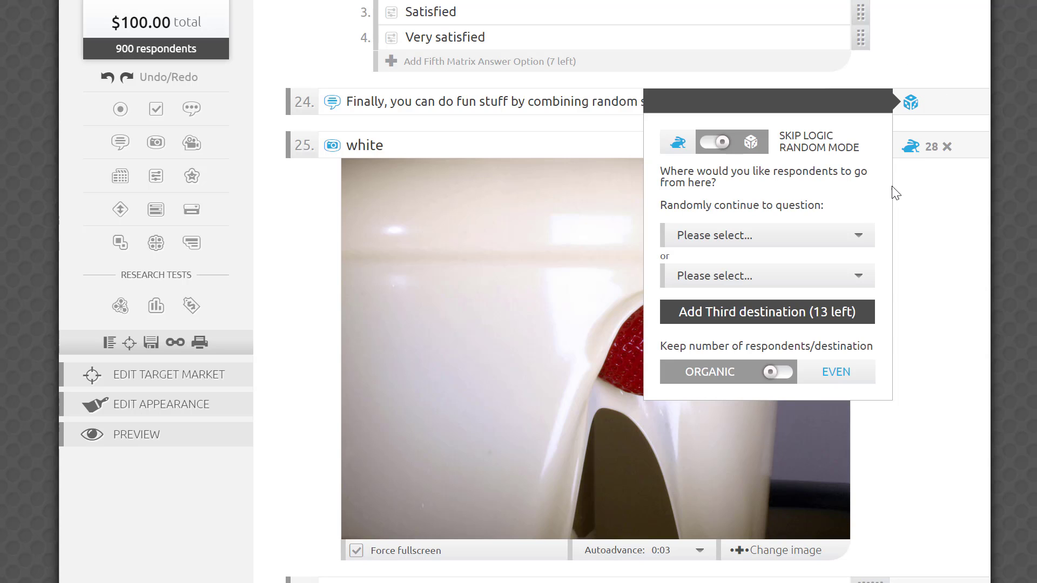
click(767, 235)
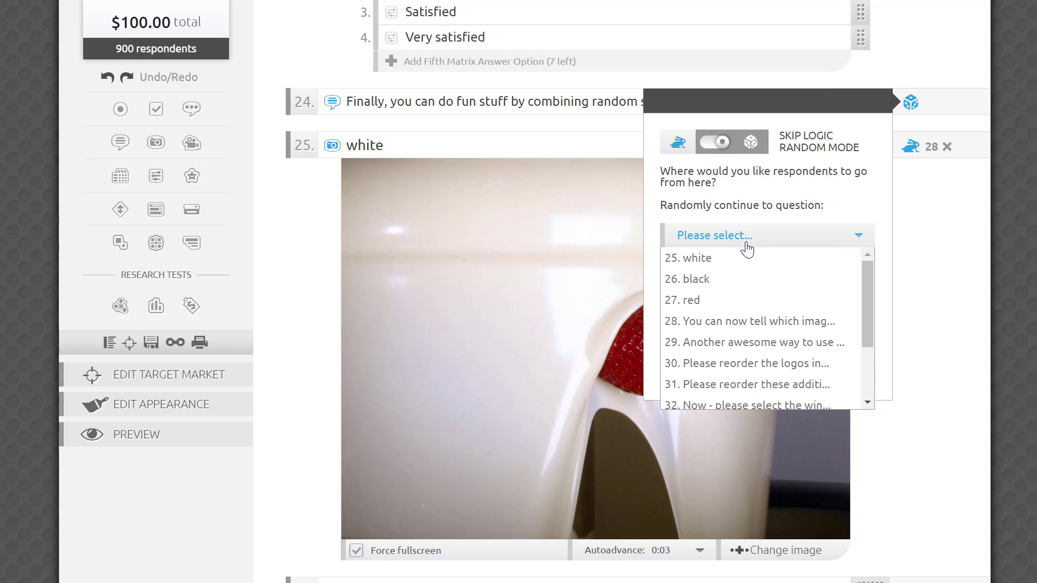
click(688, 258)
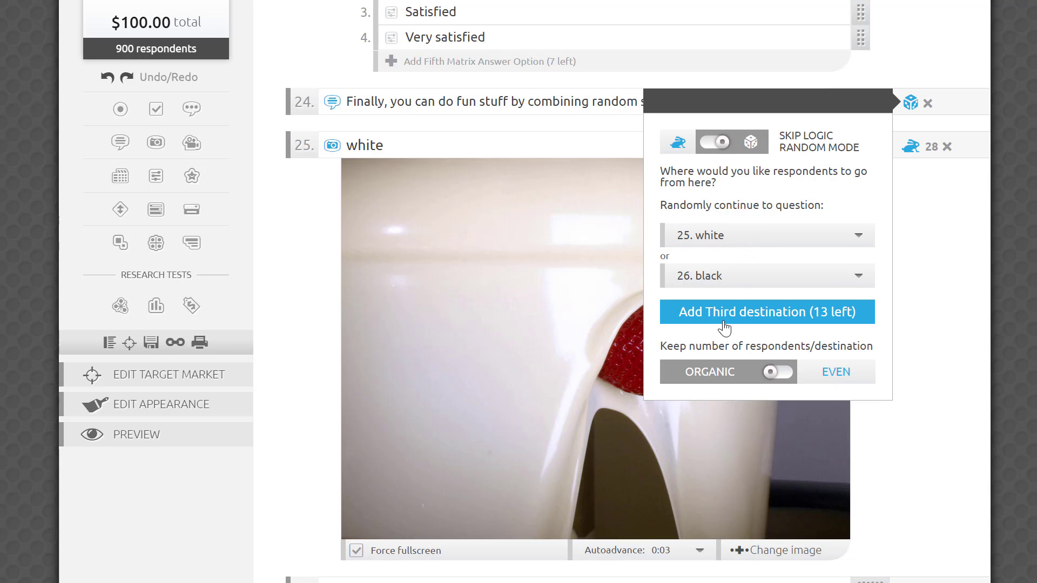
click(766, 312)
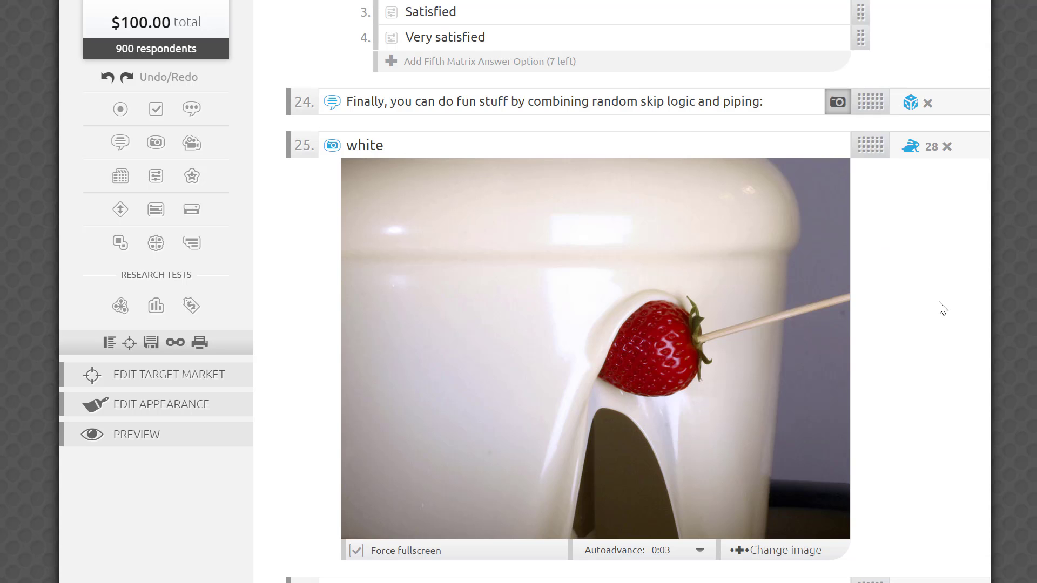
scroll(down, 3)
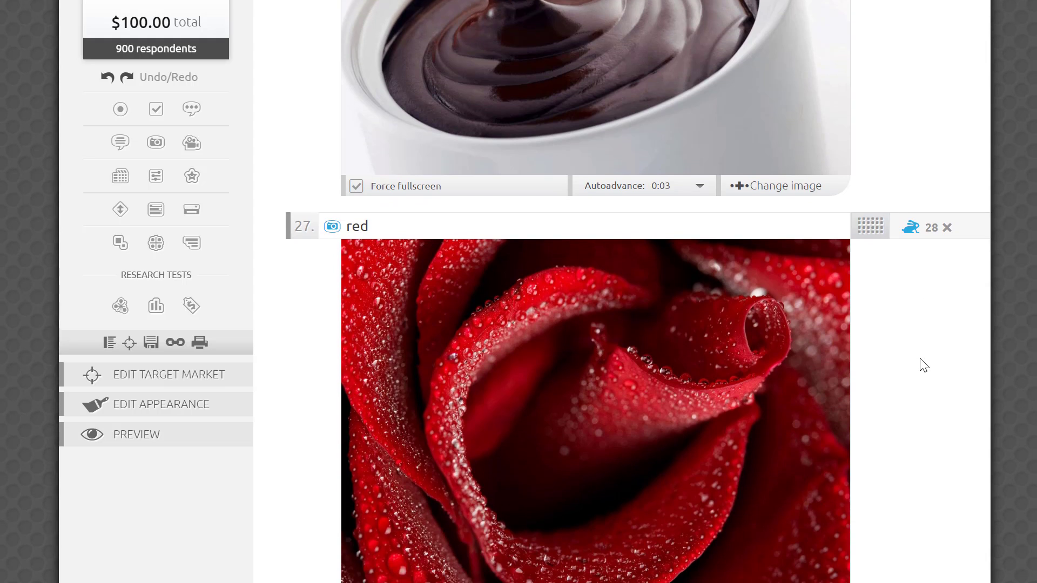
scroll(down, 3)
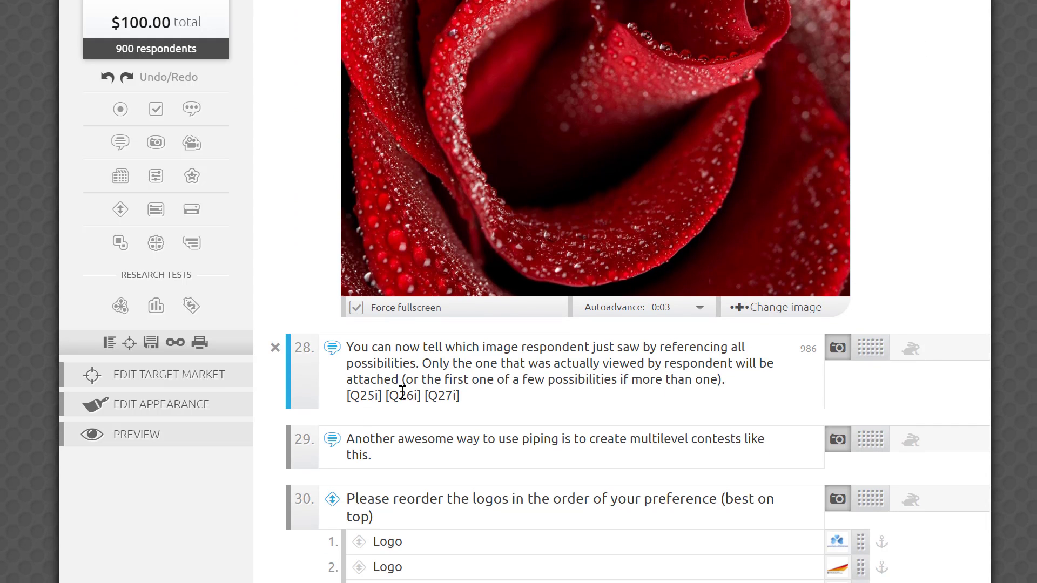
drag(346, 395, 460, 395)
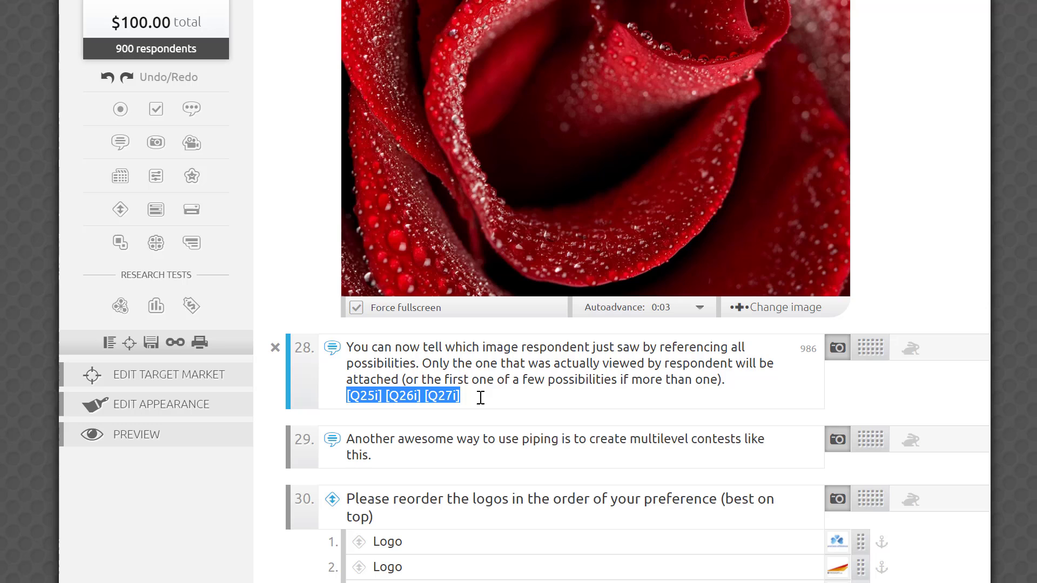
click(464, 397)
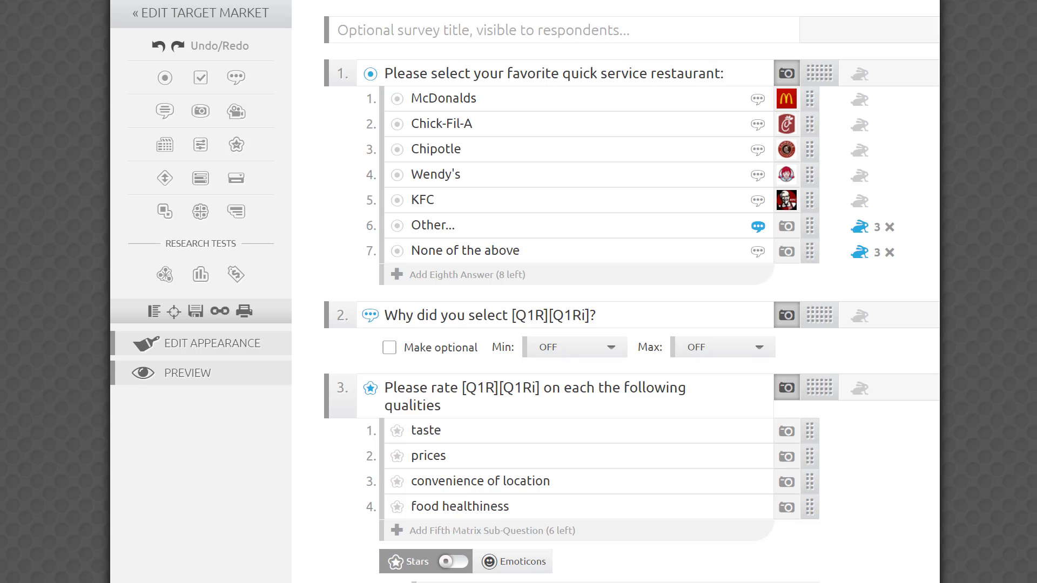
mouse_move(815, 274)
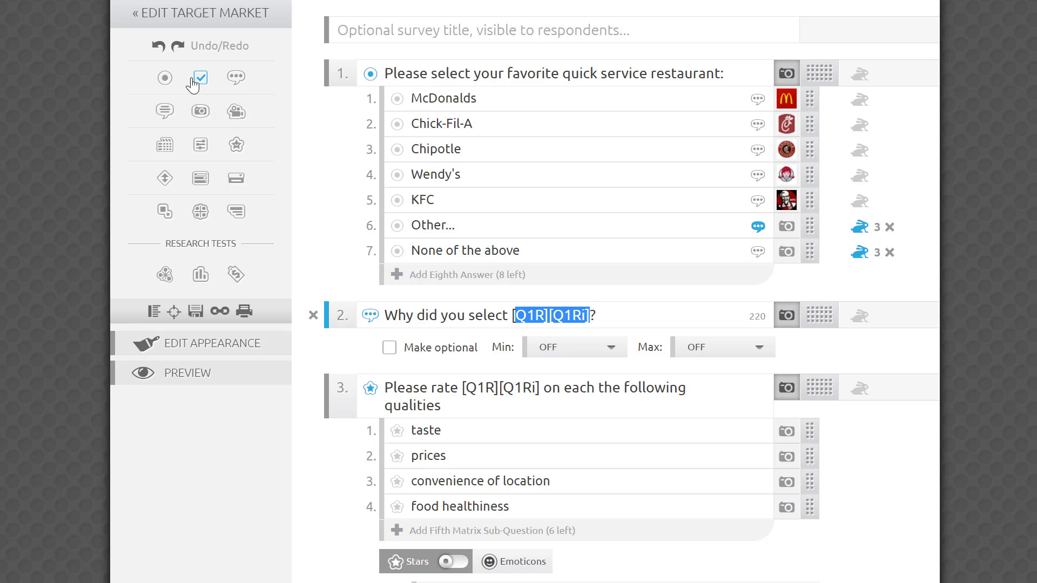
Insert a blank first question so later questions and piping references renumber
click(165, 77)
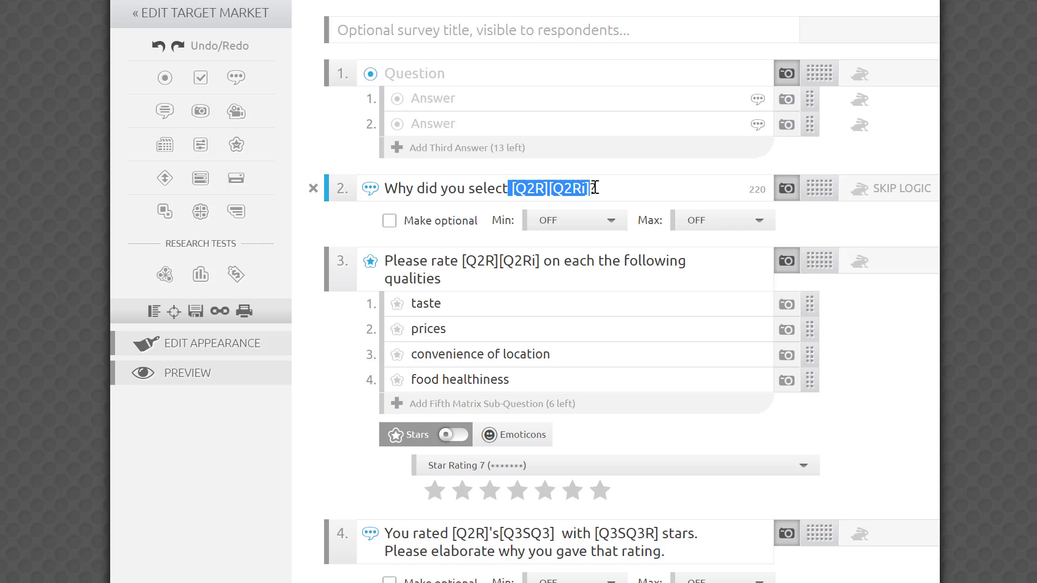
scroll(down, 3)
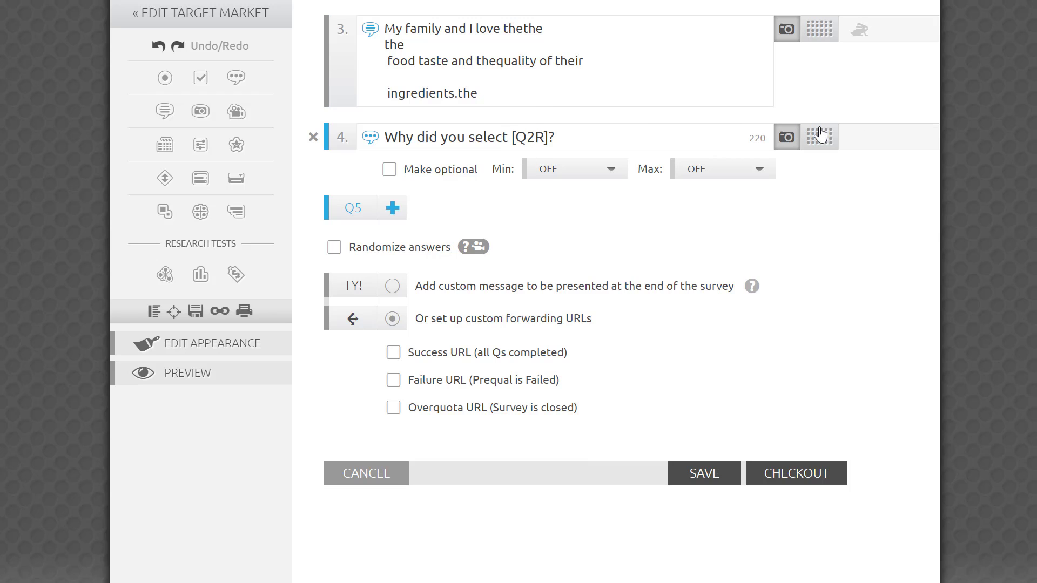
mouse_move(820, 137)
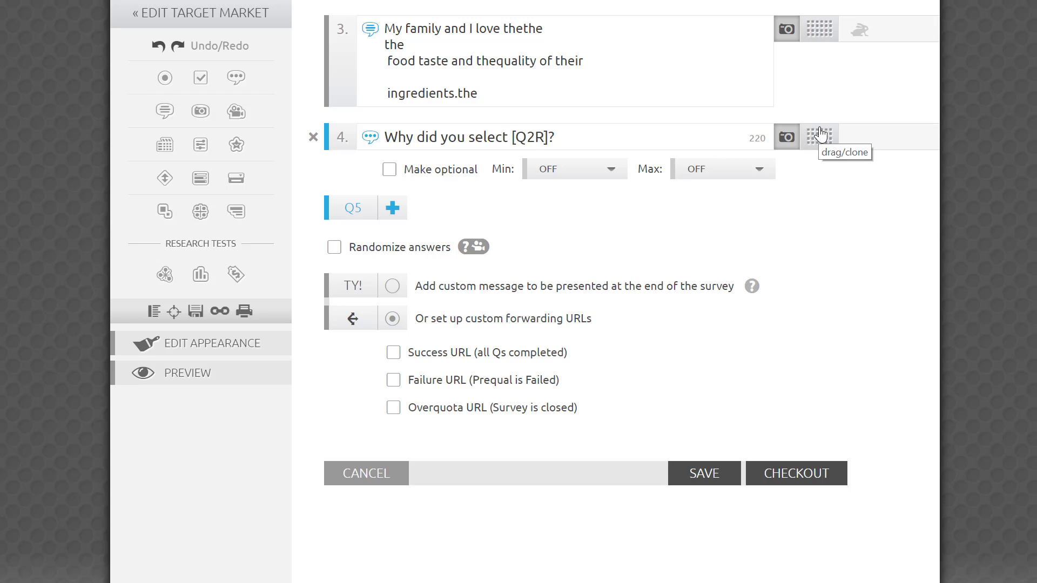
Change question 4's [Q2R] to [Q200R] and attempt checkout to reveal launch errors
text(00)
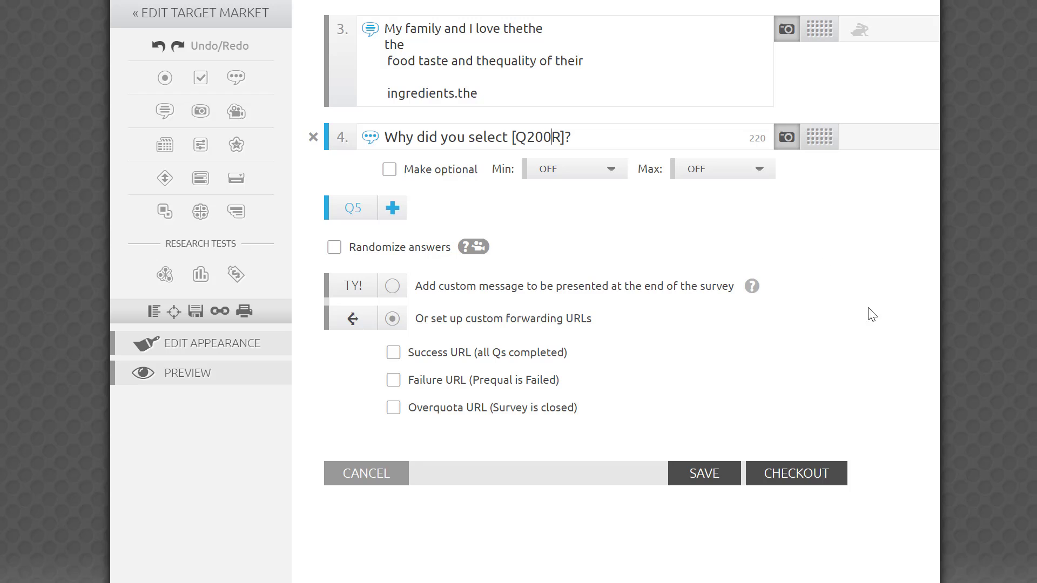
click(796, 473)
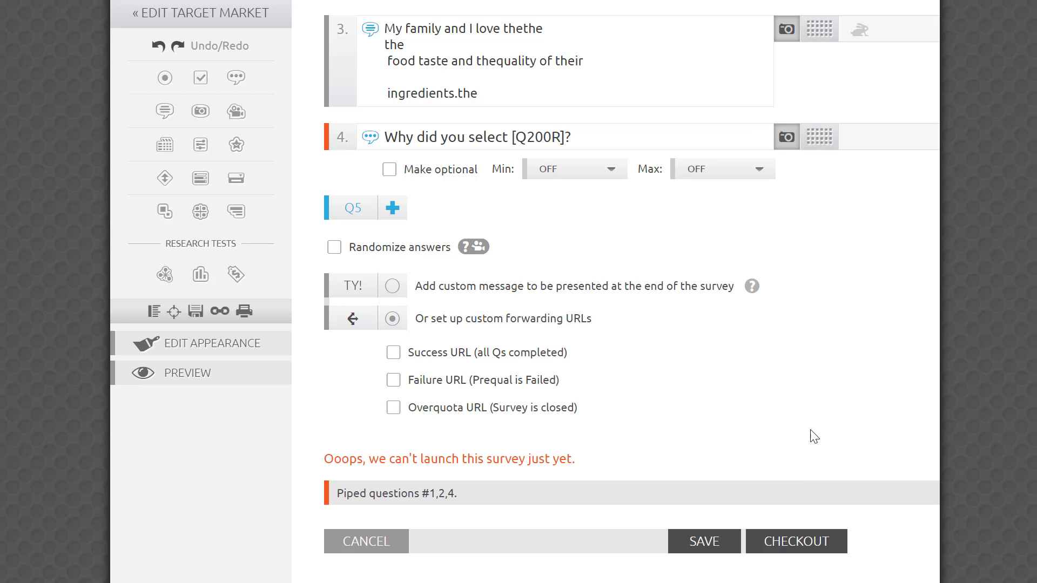